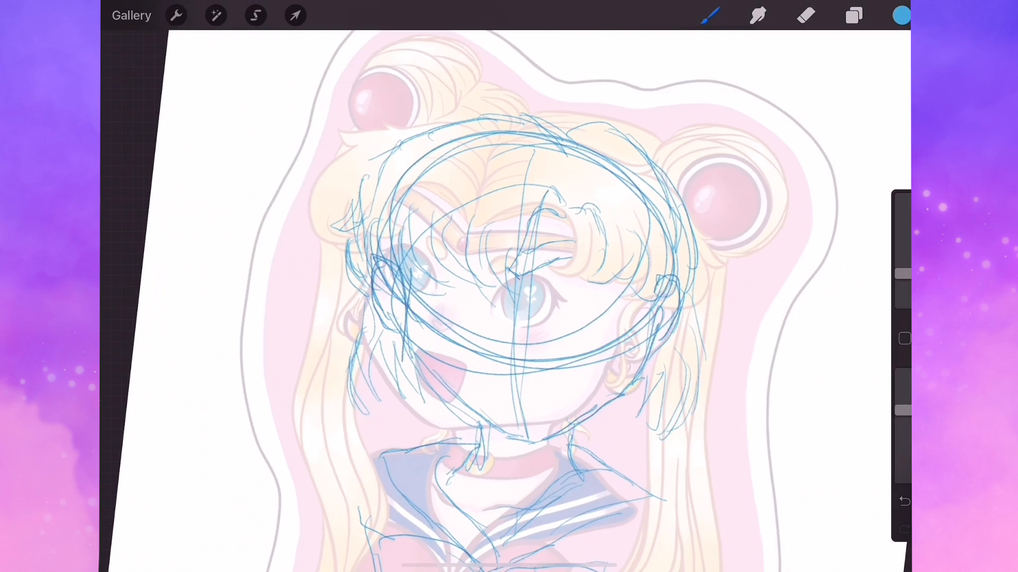
- Sketch the head and bust in blue over the reference, block in blue hair and ink the bangs black
left_click_drag(434, 292, 493, 289)
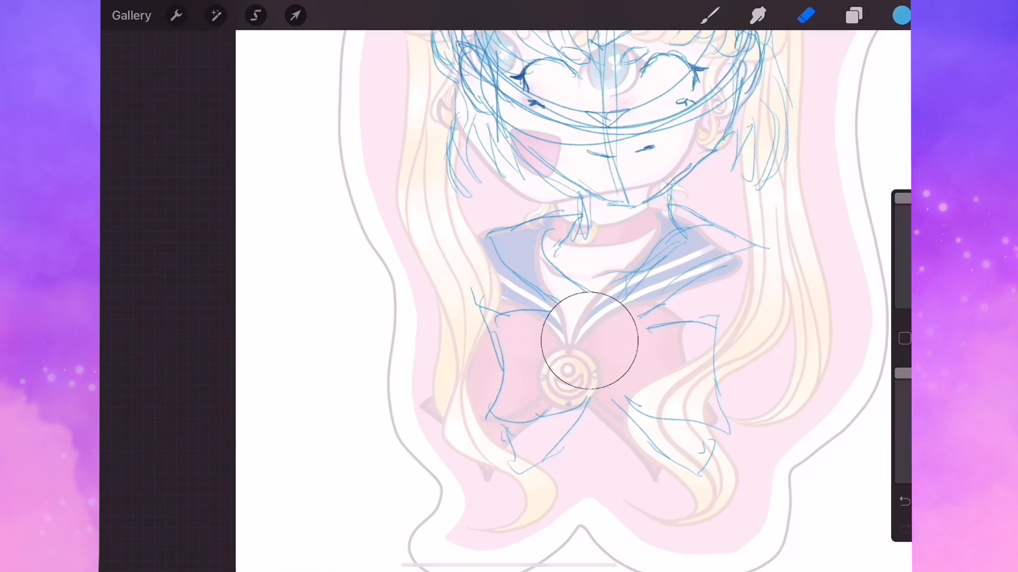
left_click(901, 15)
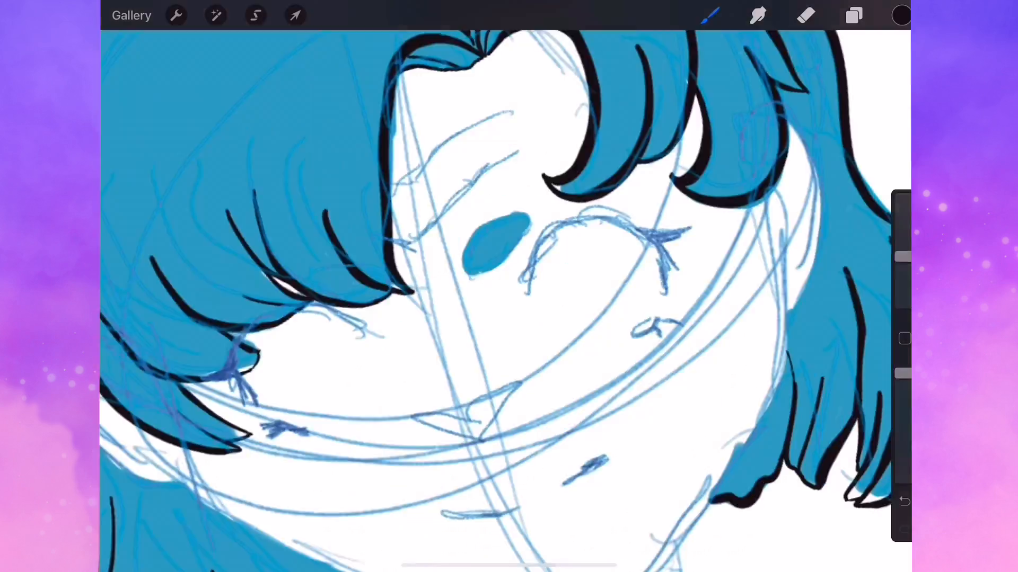
- Trace the hair, closed eyes, nose, mouth, jawline and neck in bold black on a new layer
left_click(853, 15)
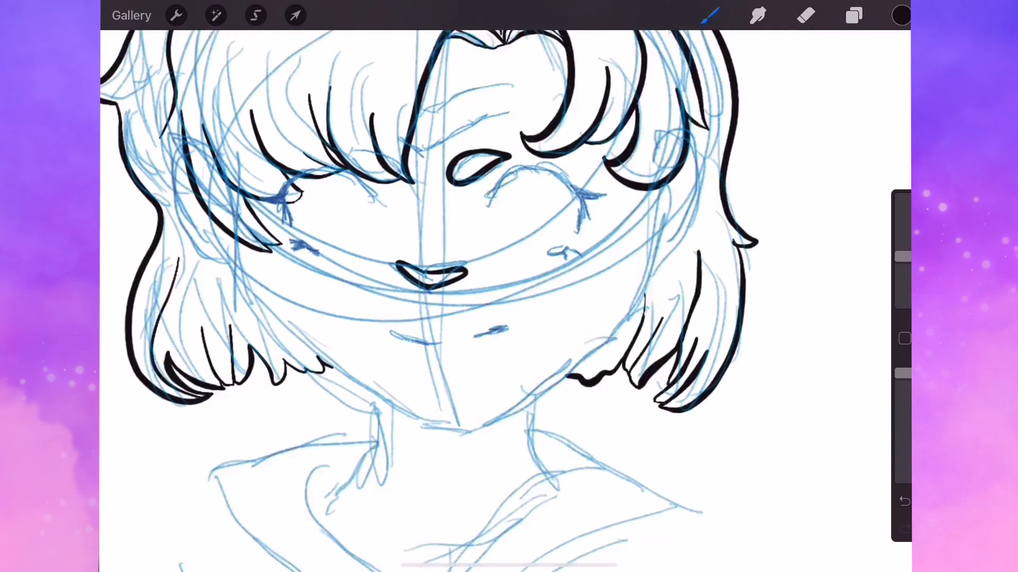
left_click(853, 15)
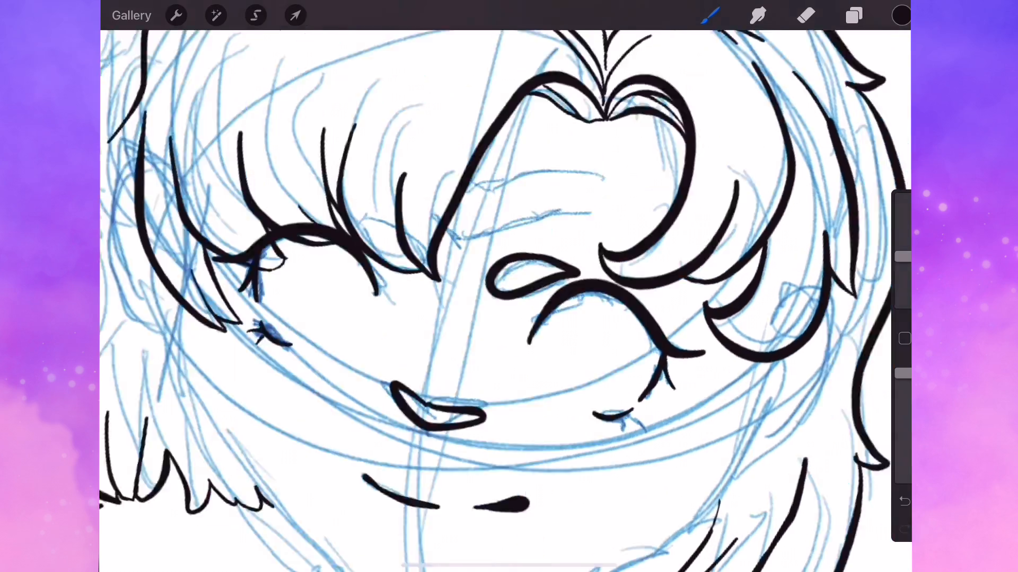
left_click(853, 14)
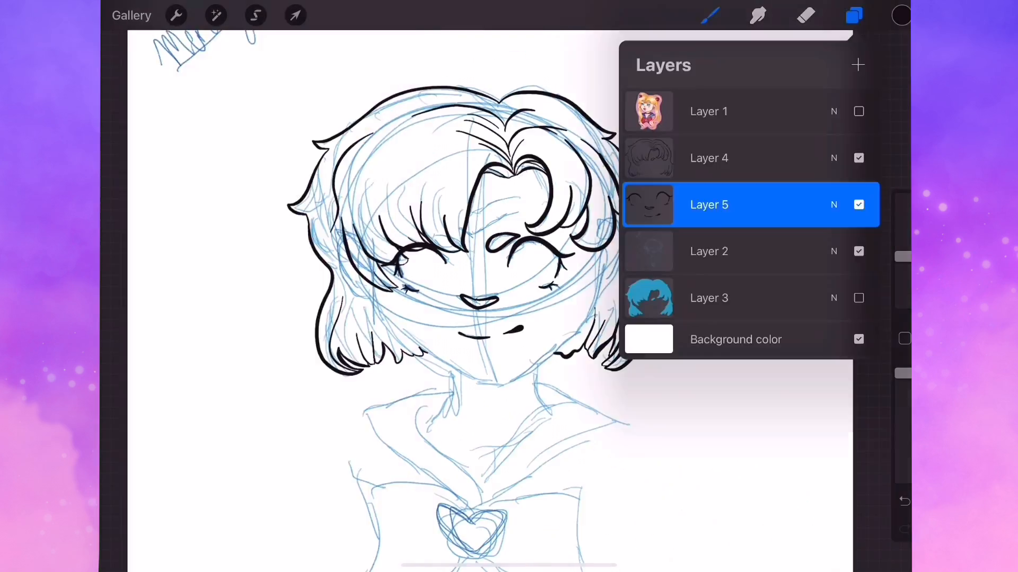
left_click(255, 15)
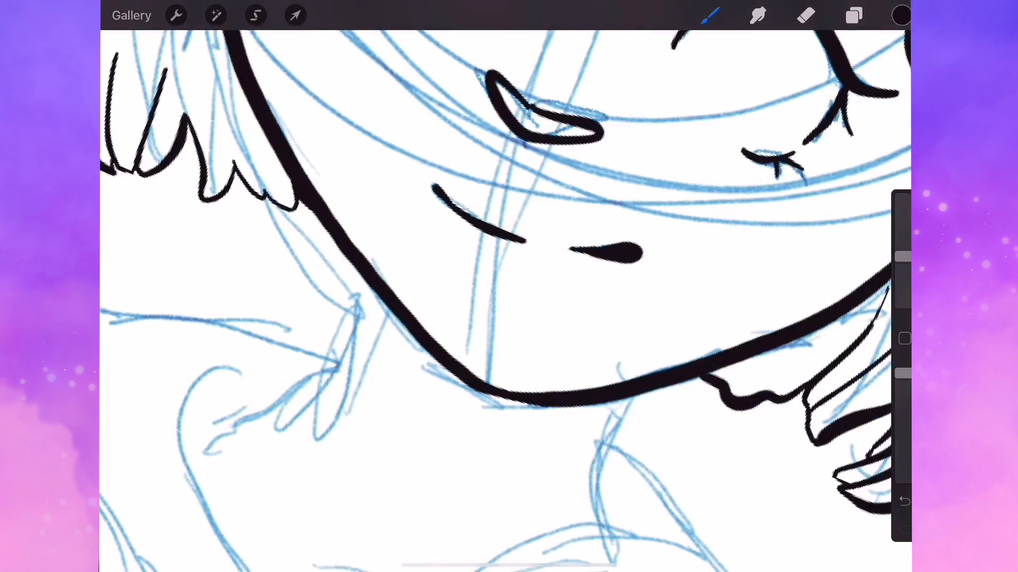
left_click(216, 15)
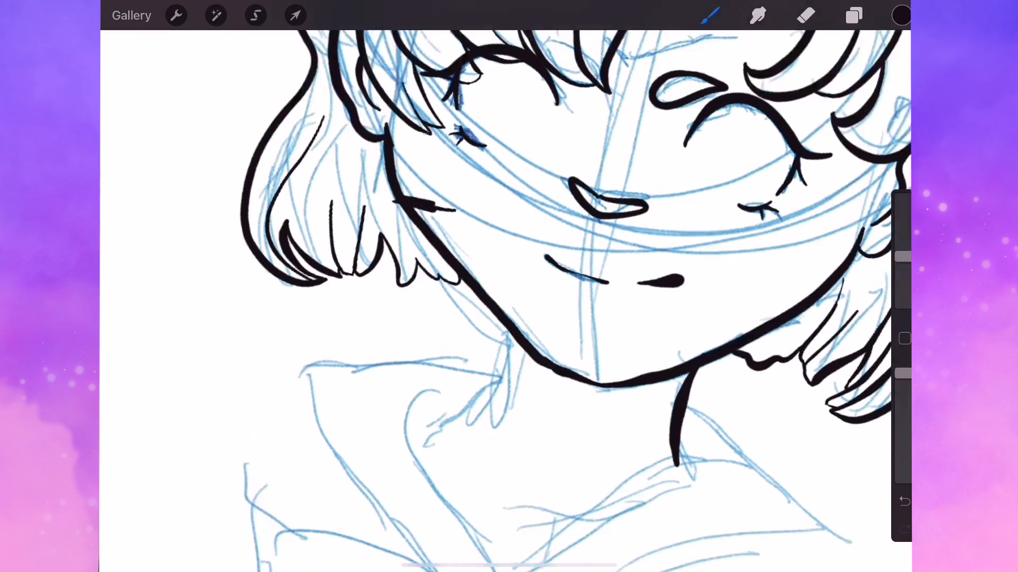
left_click(854, 15)
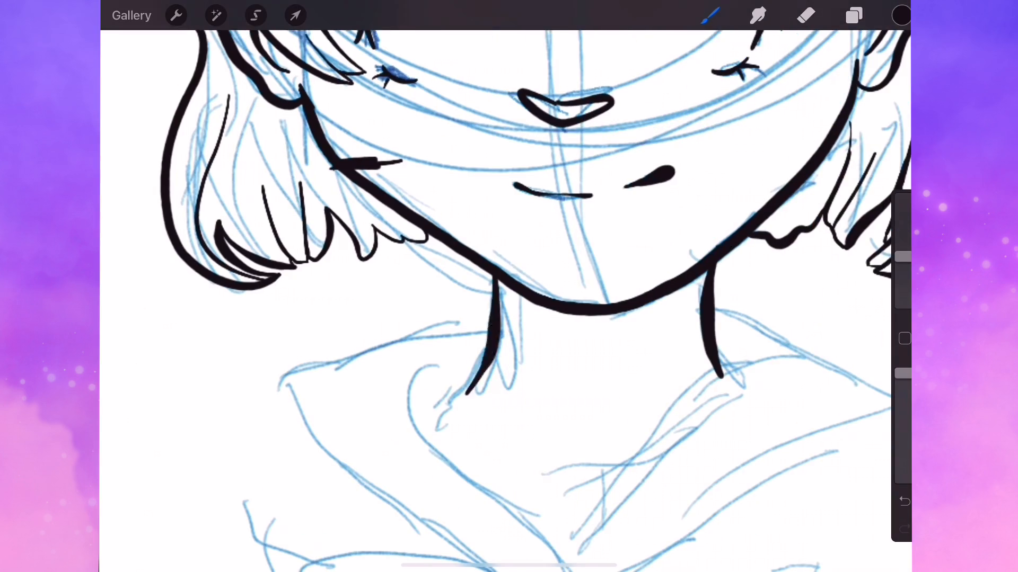
left_click(853, 15)
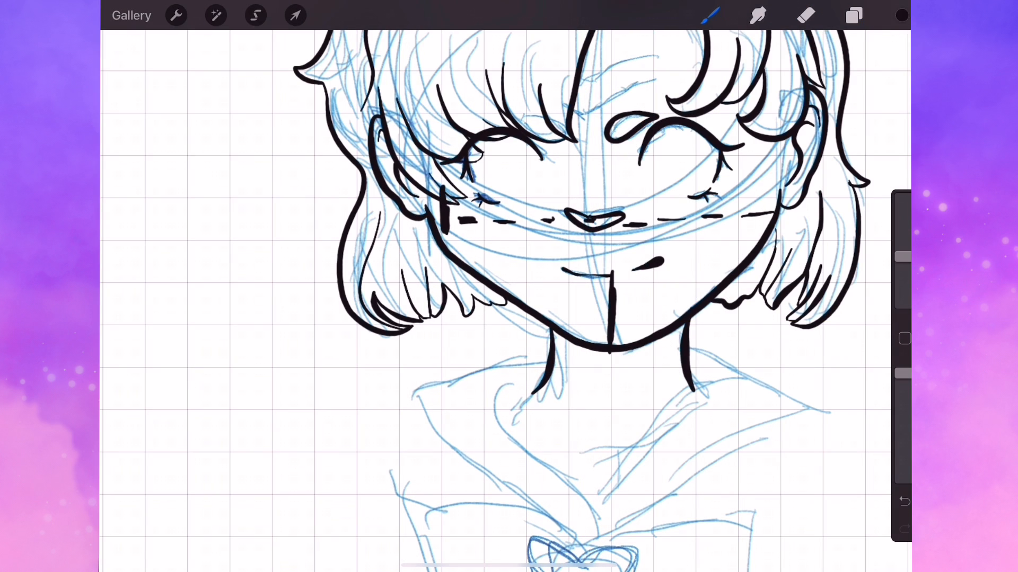
- Reposition a closed eye with Transform and erase the stray strokes under the nose and on the chin
left_click(854, 15)
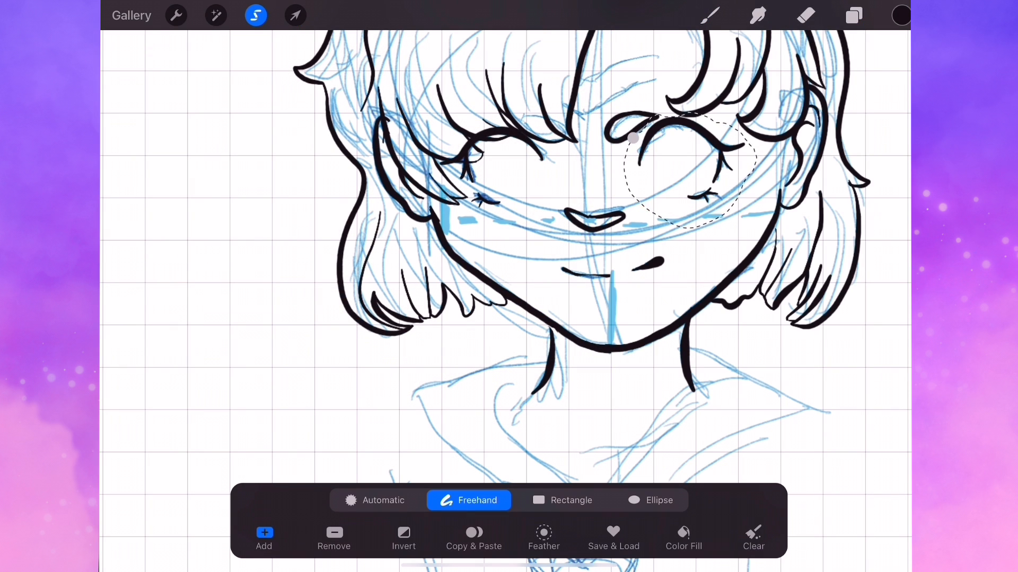
left_click(294, 14)
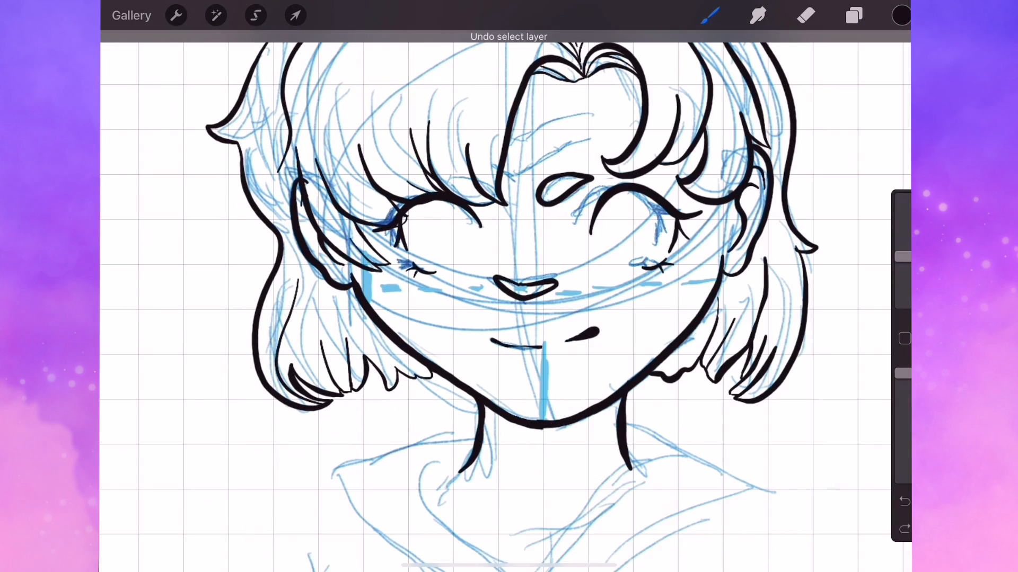
left_click(255, 15)
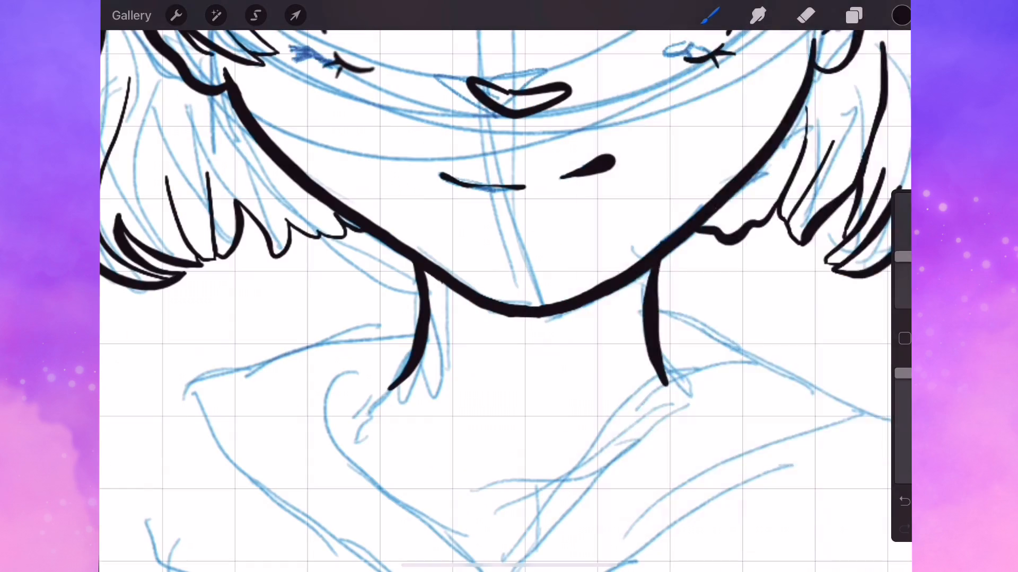
- Draw a choker with a black star charm and small hoop earrings on both ears
left_click(854, 15)
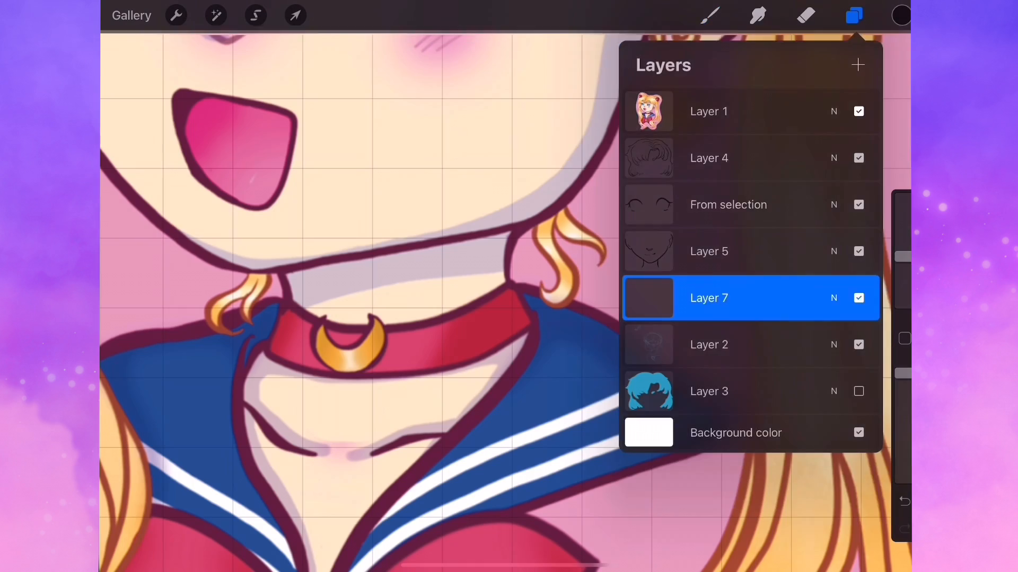
left_click(294, 15)
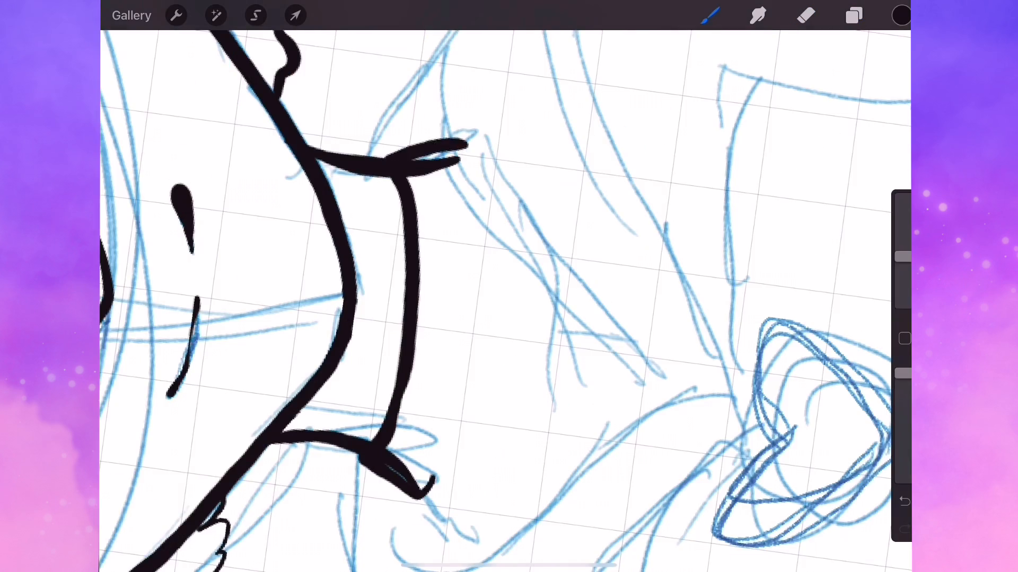
left_click(710, 15)
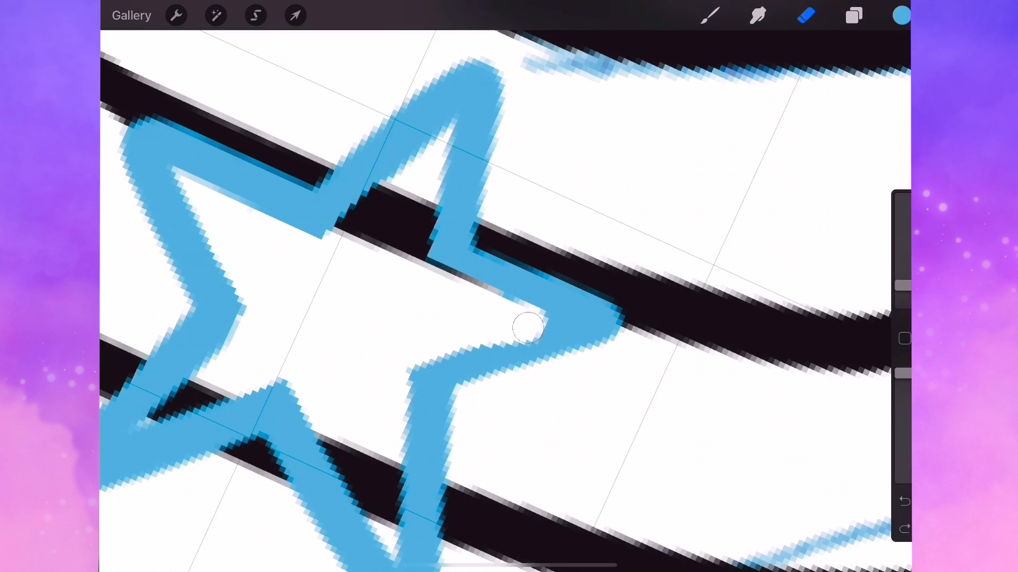
left_click(854, 15)
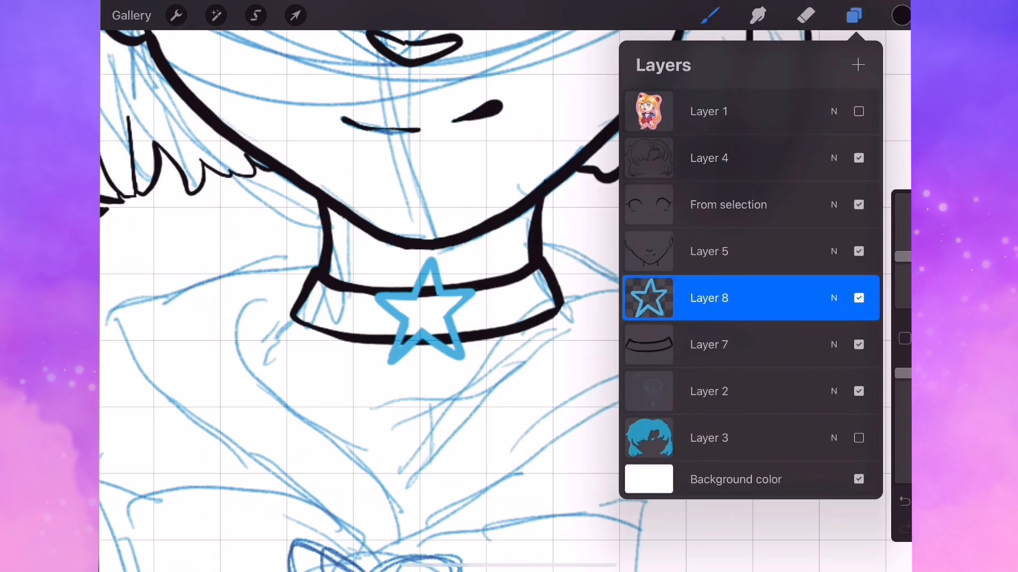
left_click(709, 344)
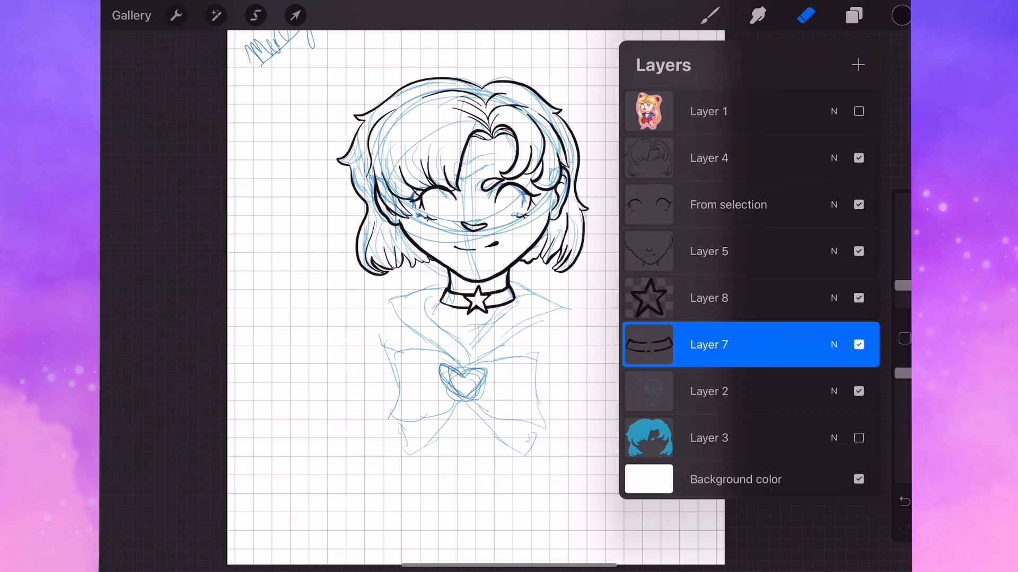
left_click(857, 64)
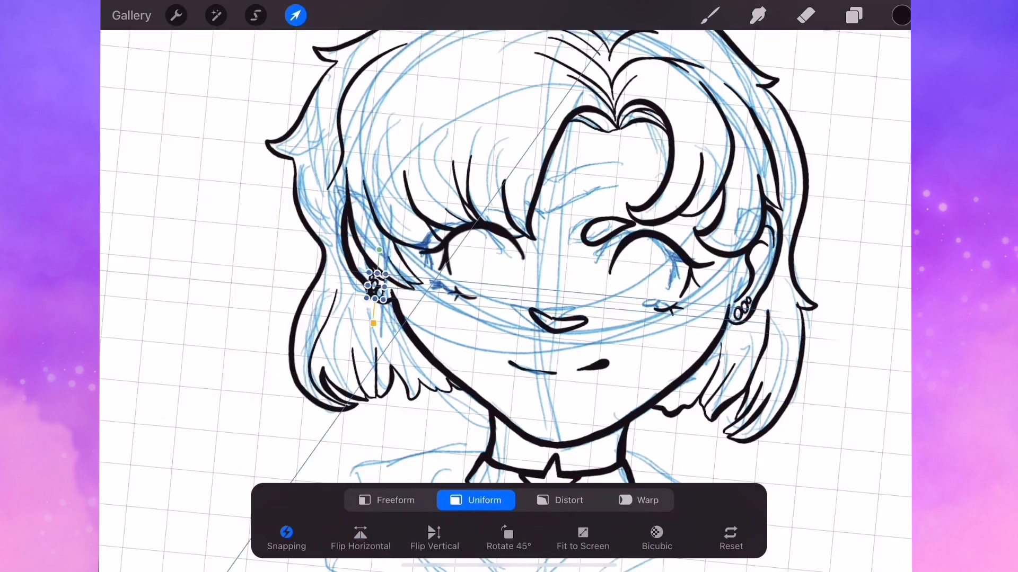
left_click(853, 14)
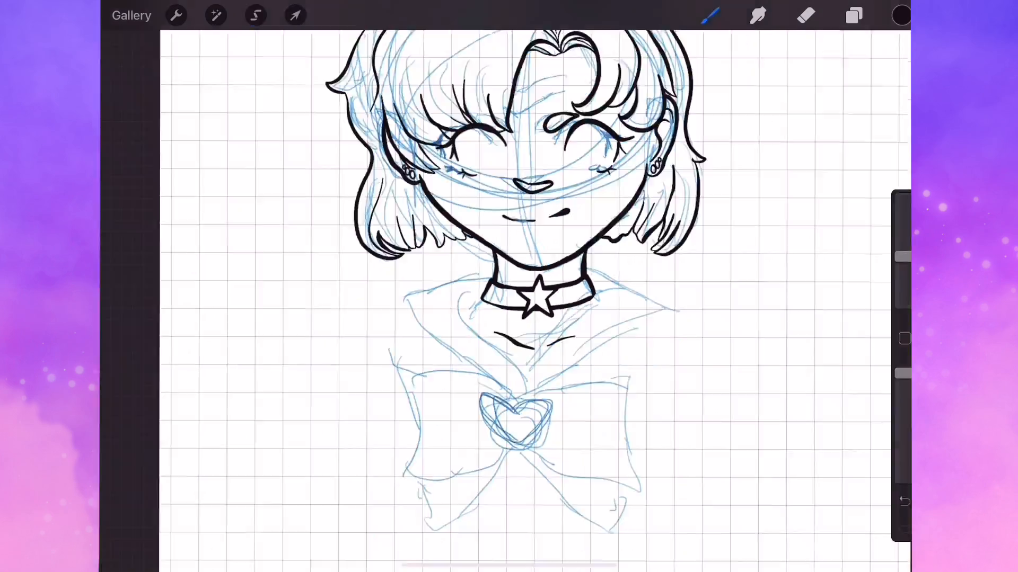
- Trace the pointed sailor collar and the choker with its star in black on a new layer
left_click(255, 14)
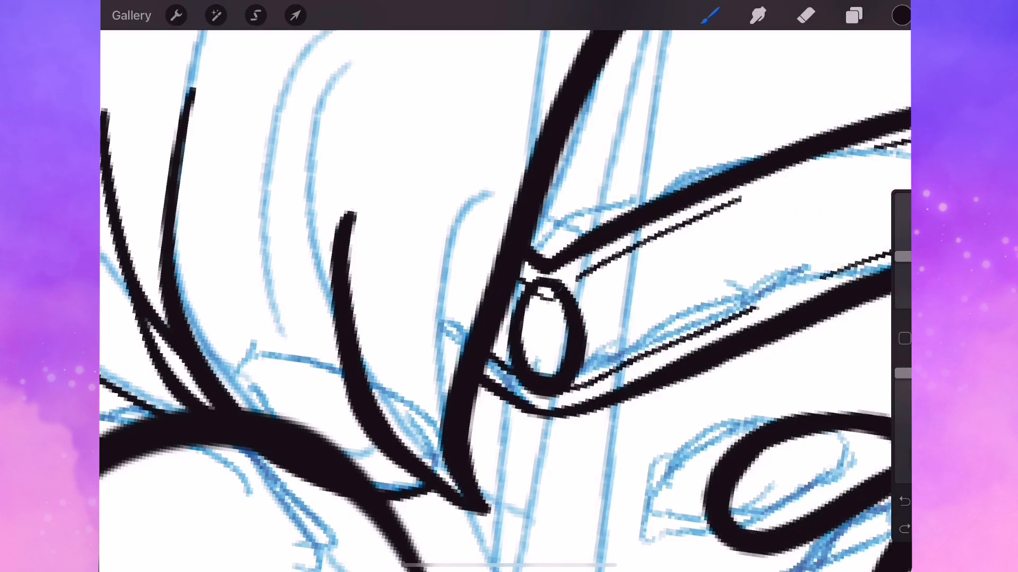
left_click(854, 15)
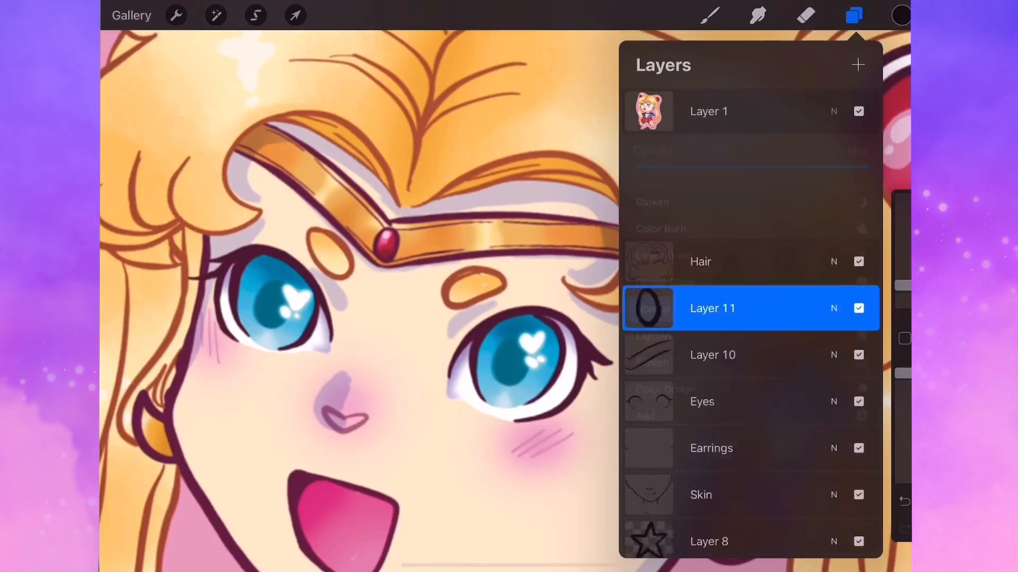
left_click(255, 15)
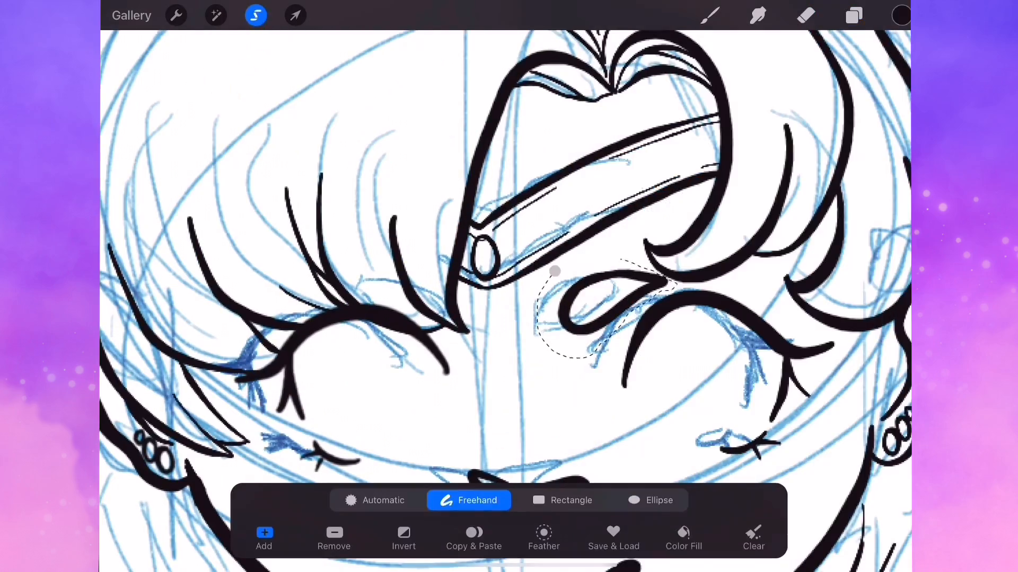
left_click(853, 16)
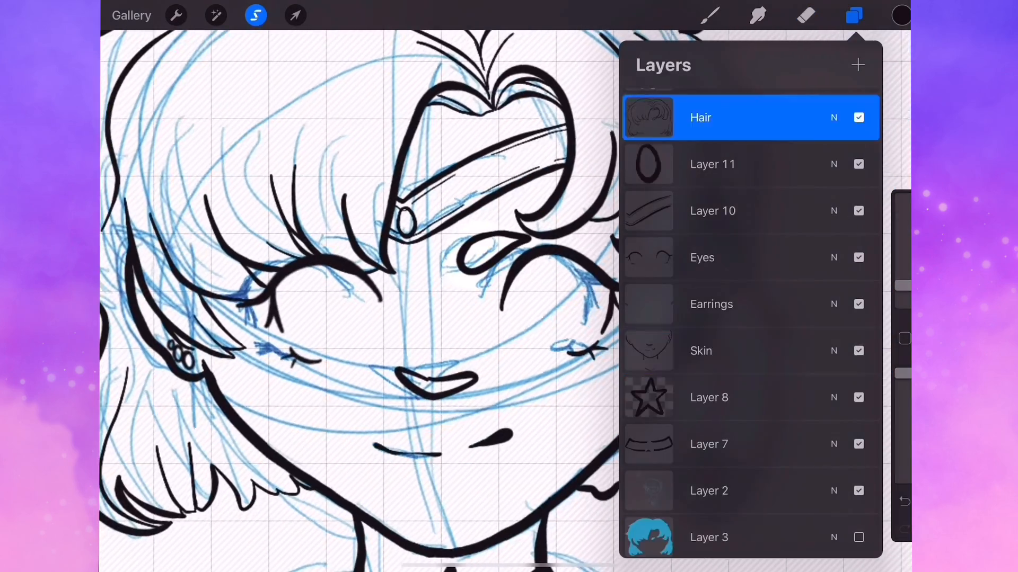
left_click(294, 15)
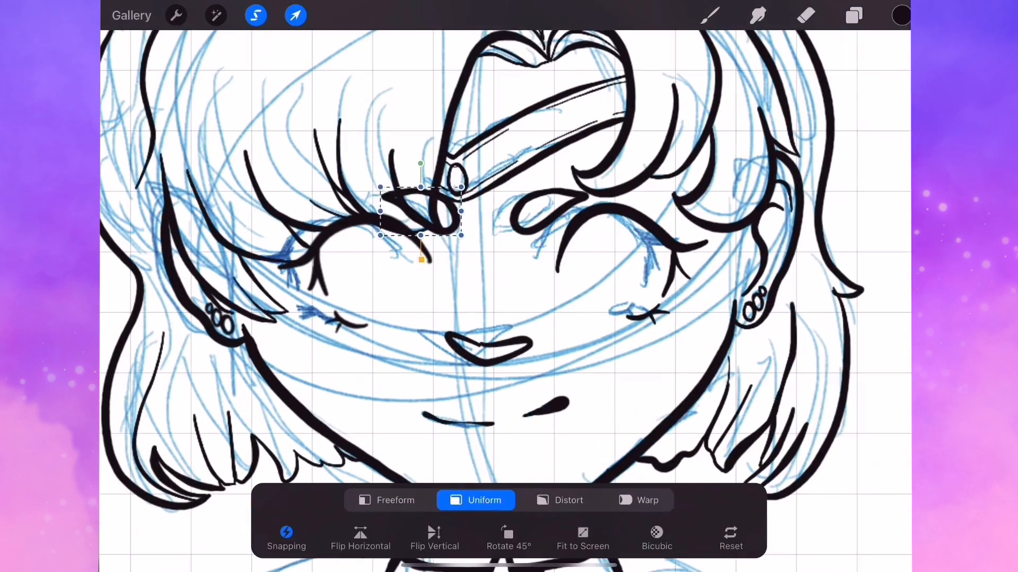
left_click(853, 16)
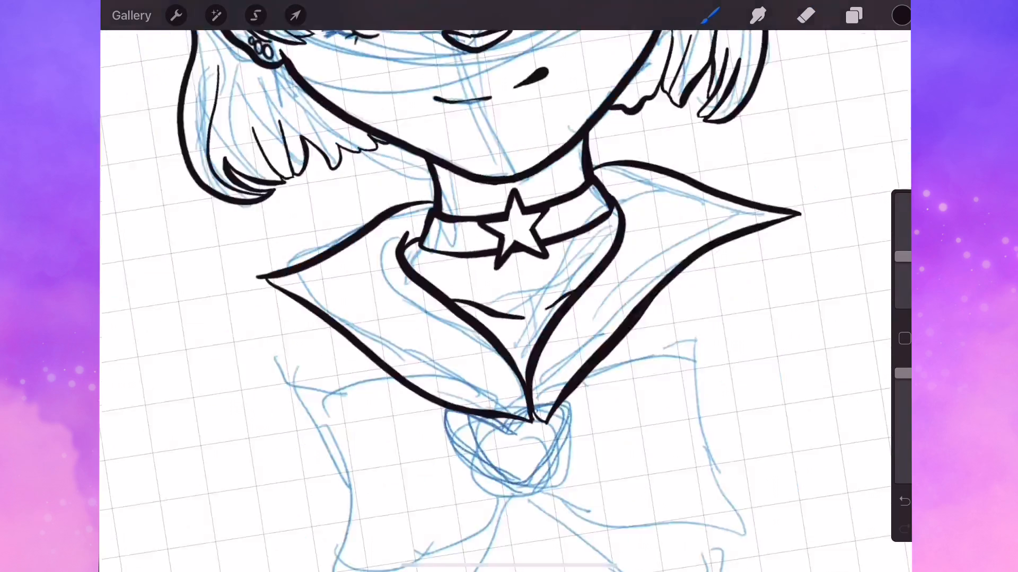
- Scale a round brooch onto the bow centre, ink the large bow and erase leftover lines
left_click(853, 15)
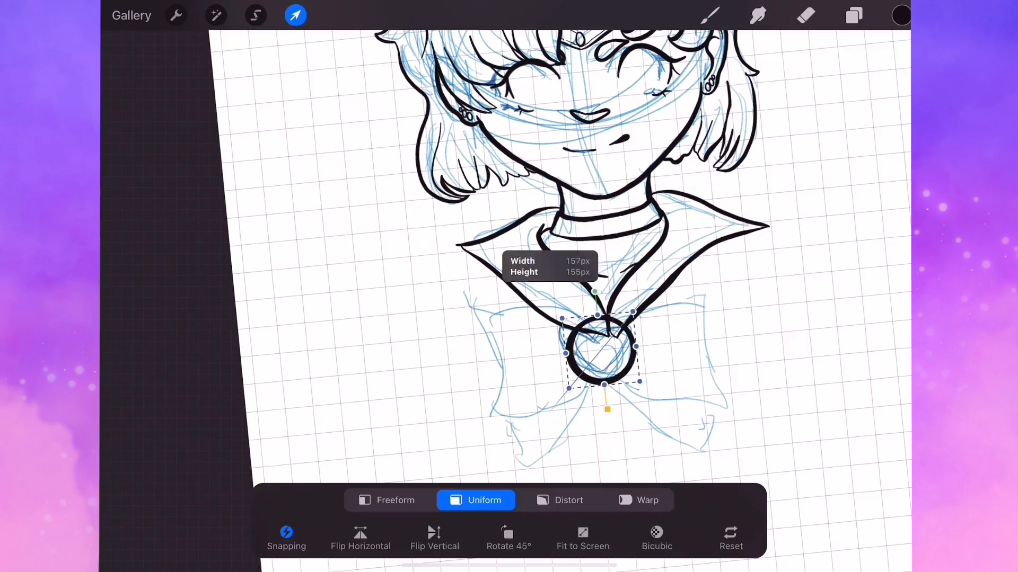
left_click(853, 15)
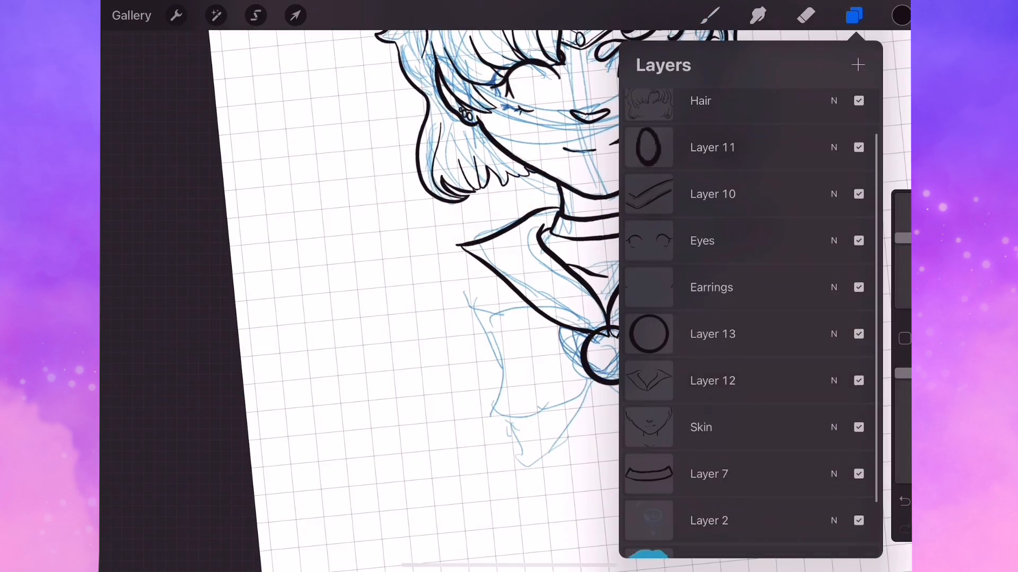
left_click(854, 16)
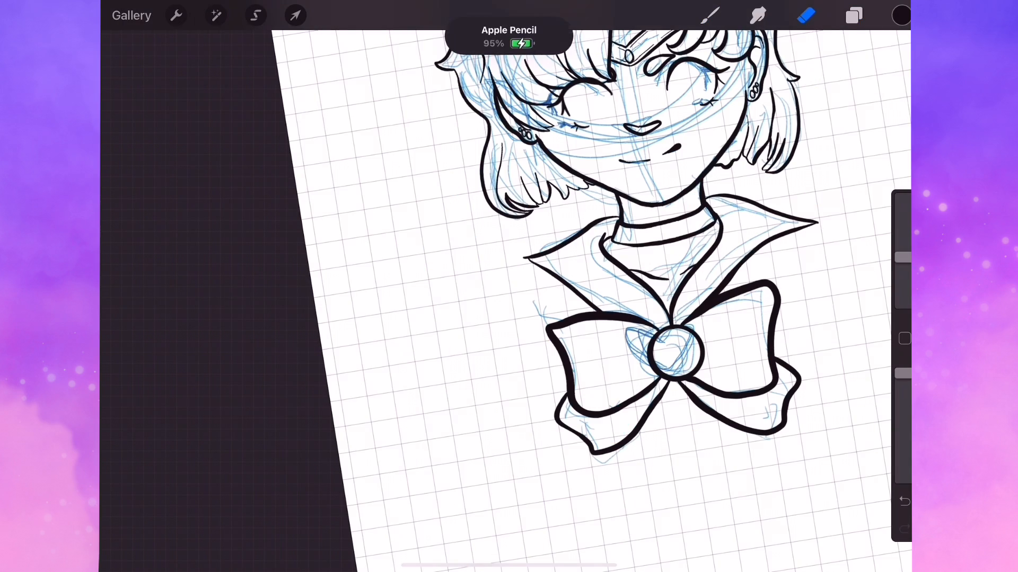
left_click(853, 15)
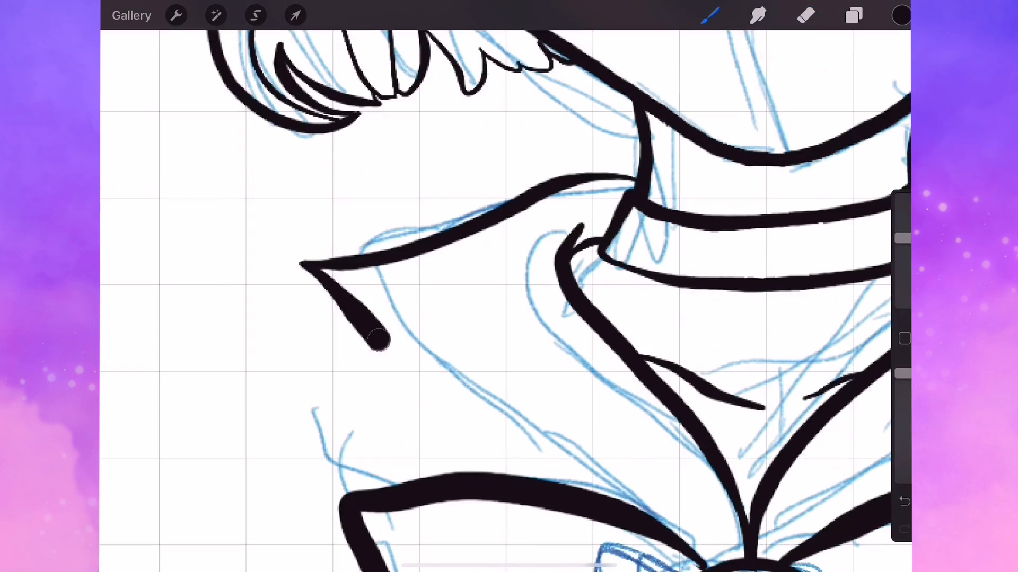
left_click(175, 15)
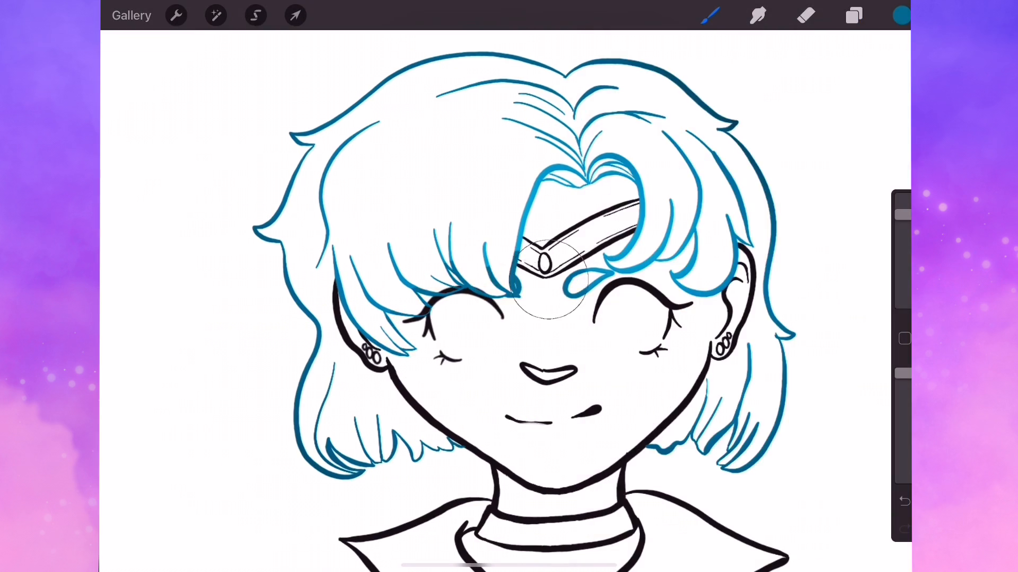
- Recolour the alpha-locked hair lines blue, erase stray strands, and fill the hair turquoise on a clipped layer
left_click(854, 15)
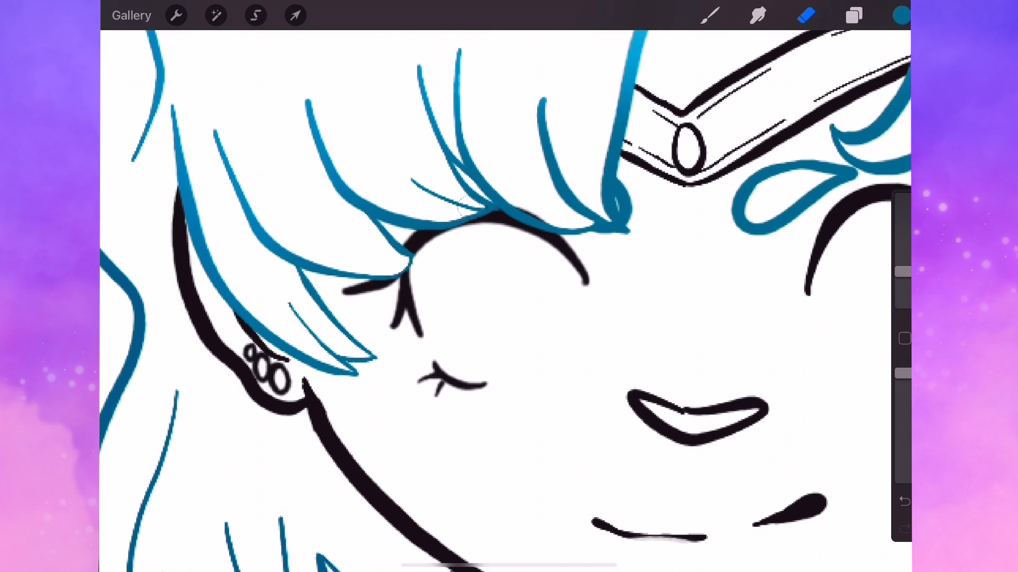
left_click(853, 15)
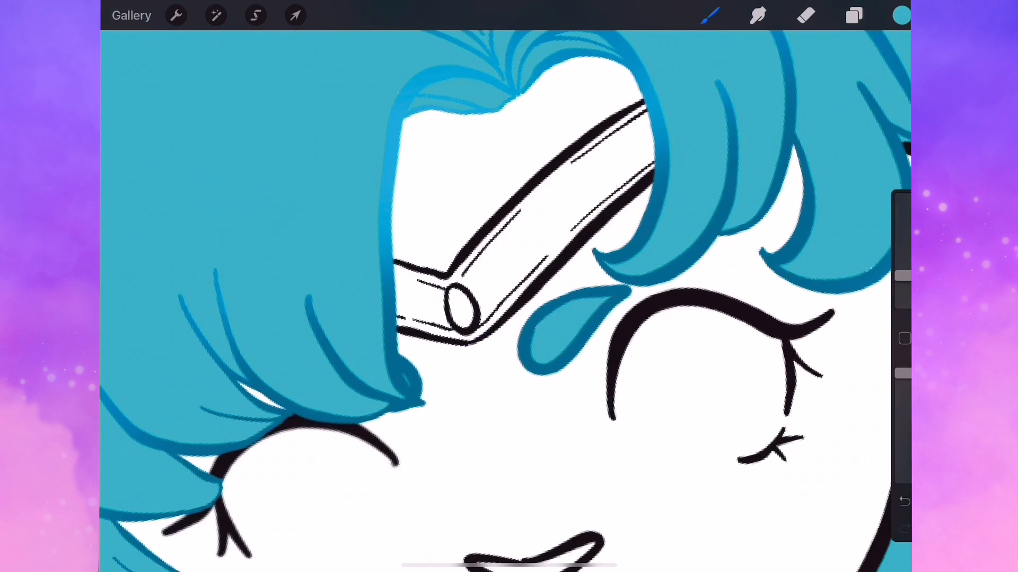
left_click(853, 15)
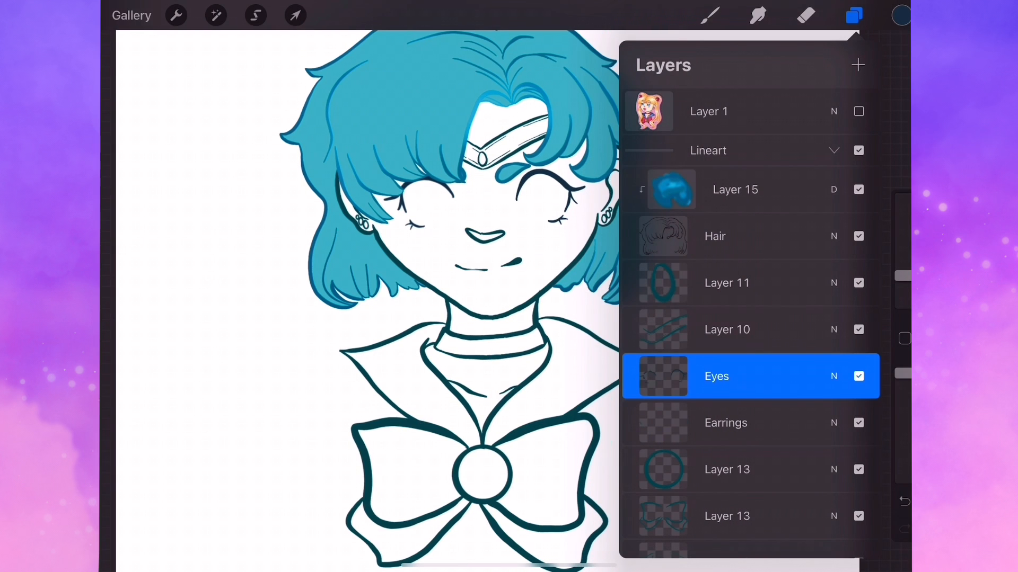
- Recolour the line layers dark teal and fill the collar and choker dark blue, bow light blue
left_click(900, 16)
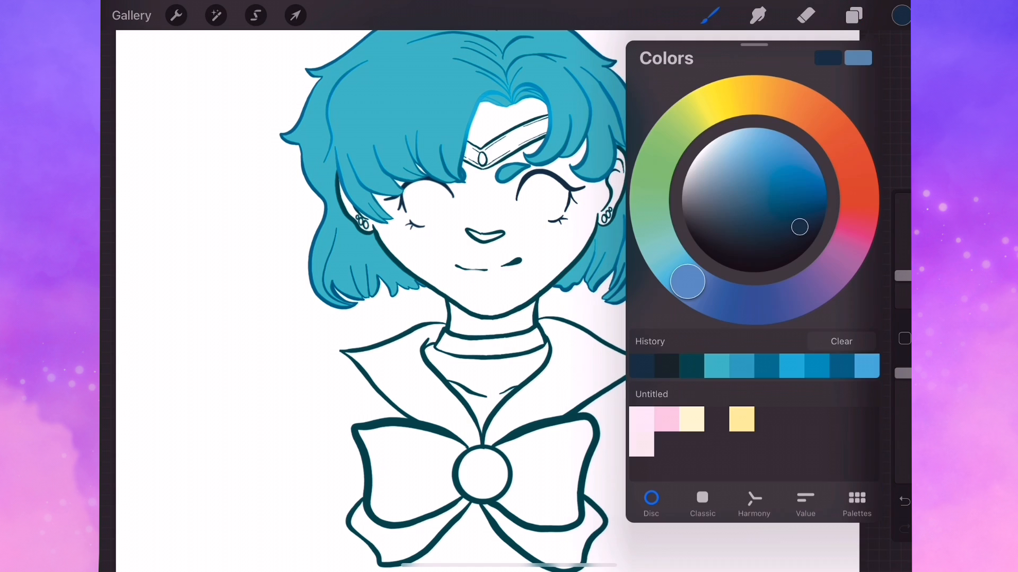
left_click(853, 15)
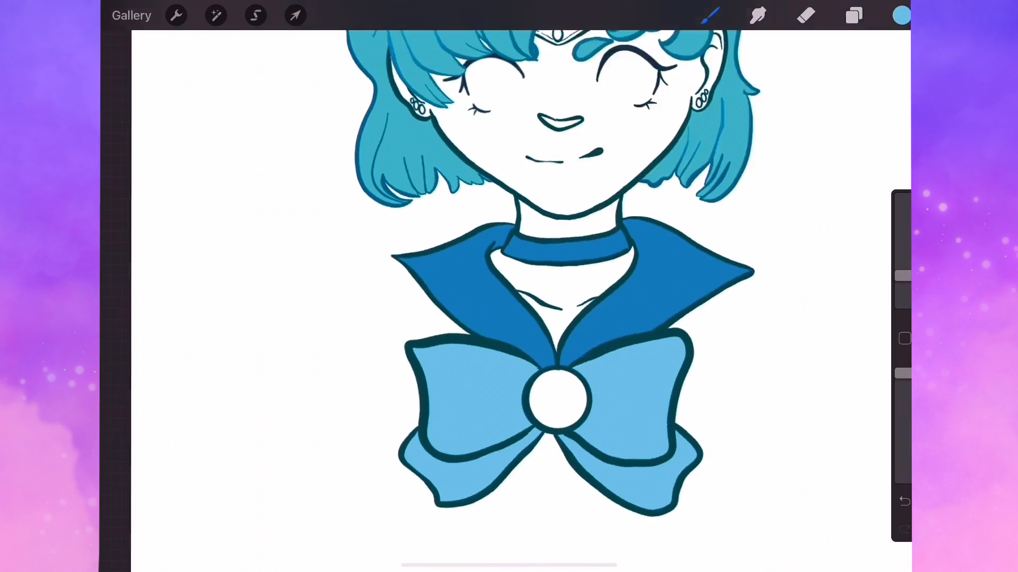
- Fill the brooch bright blue and begin painting gold along the tiara band
left_click(853, 15)
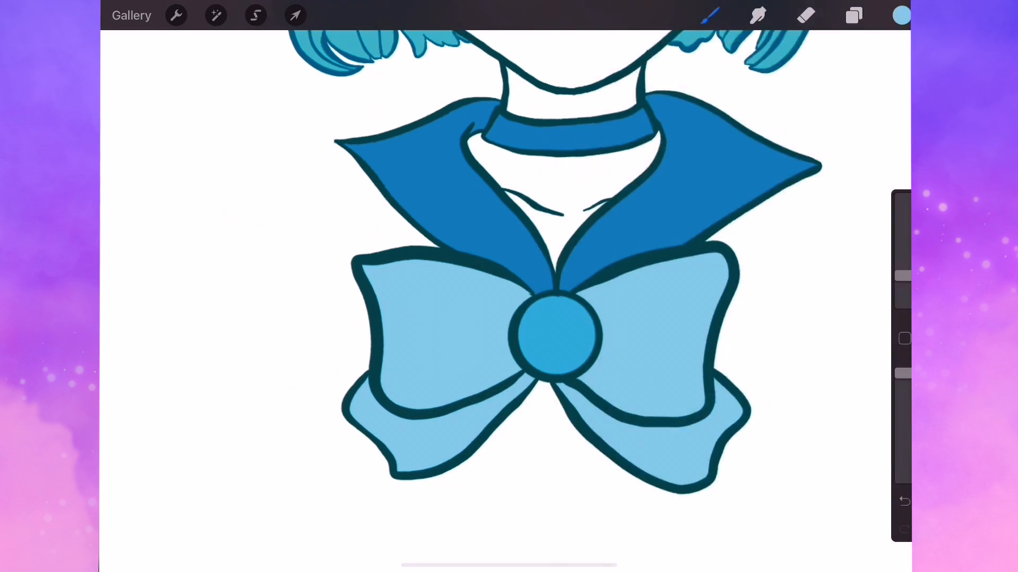
left_click(853, 15)
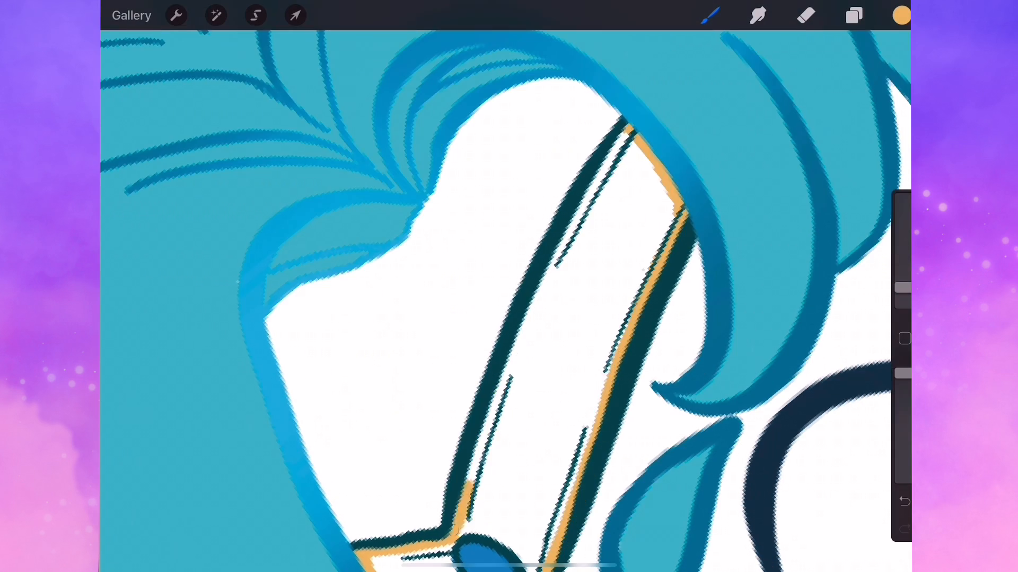
- Fill the tiara gold around its blue gem and test a pale peach skin colour
scroll("down", 3)
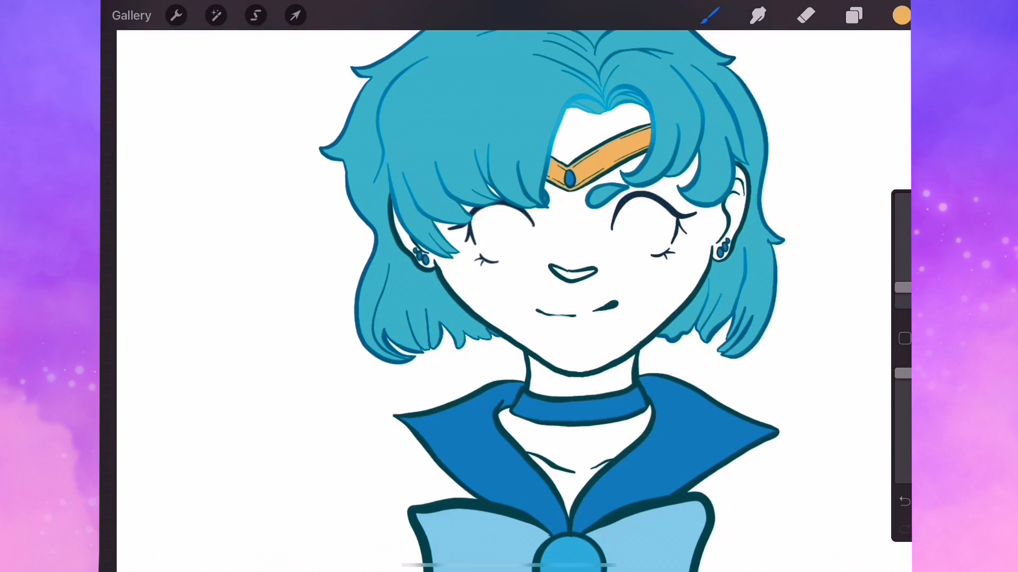
left_click(901, 15)
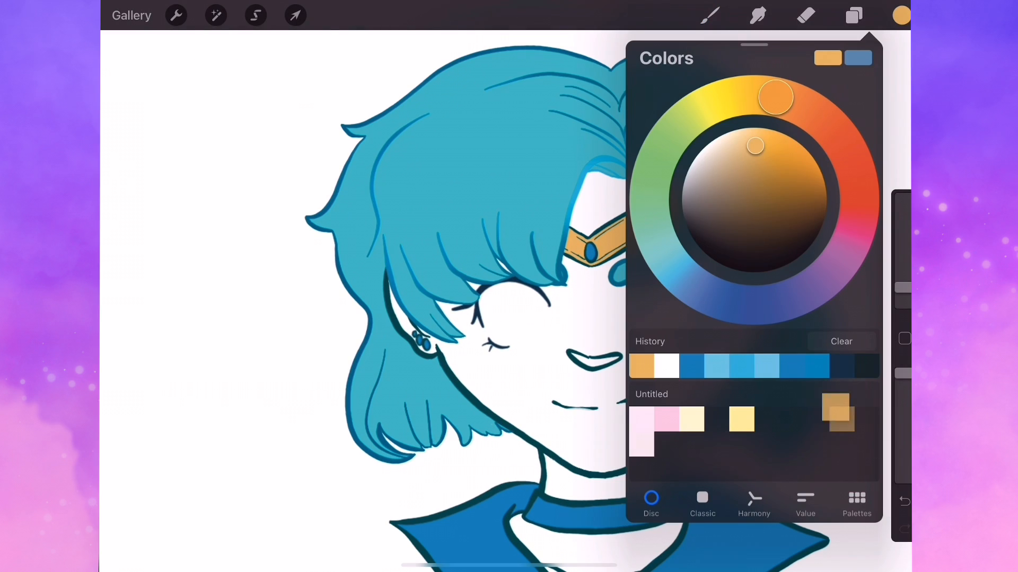
left_click(853, 15)
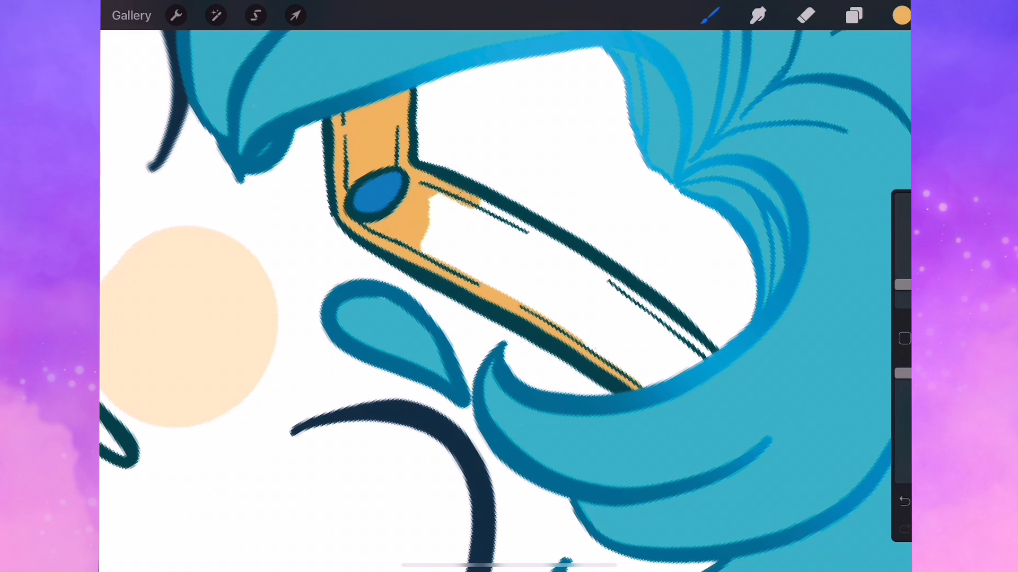
- Paint peach skin under the line art on face, neck and chest, then fill the eyes white
left_click(901, 15)
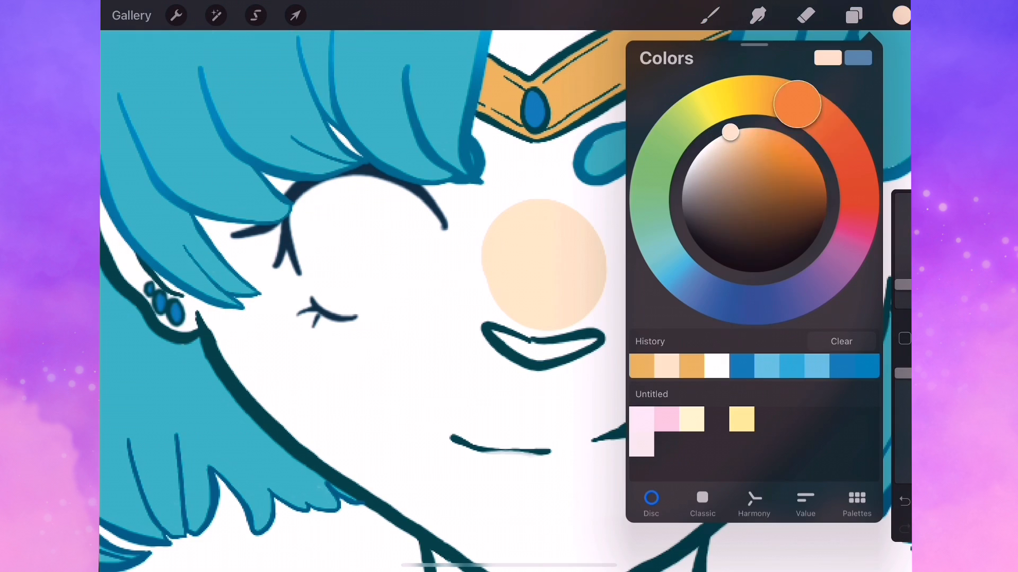
left_click(853, 15)
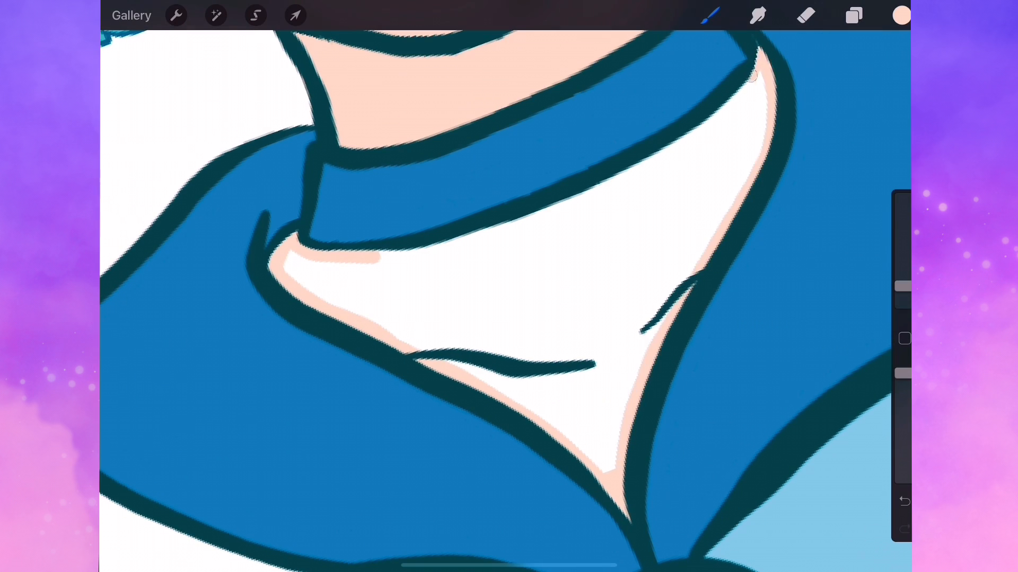
left_click(902, 15)
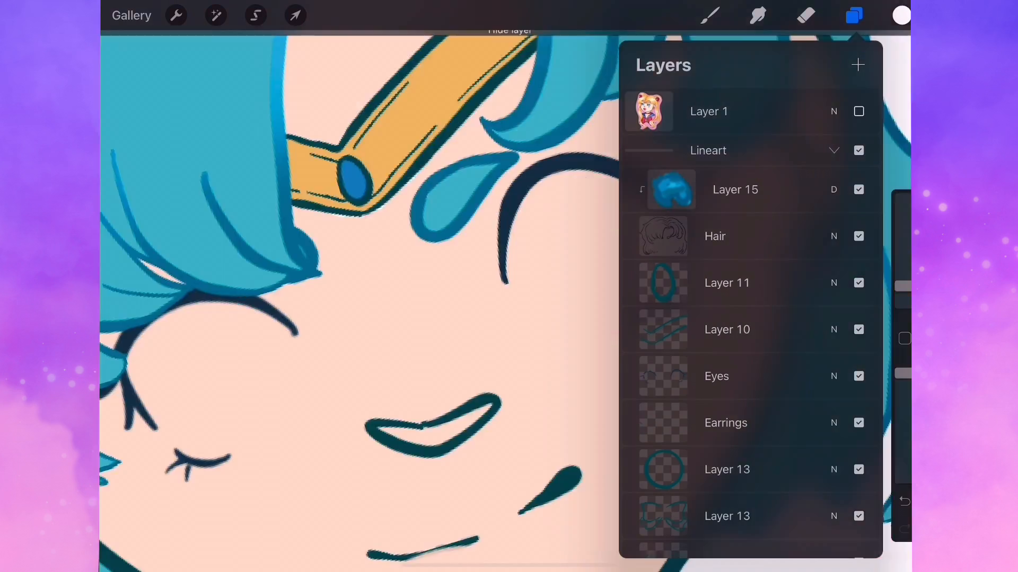
left_click(853, 15)
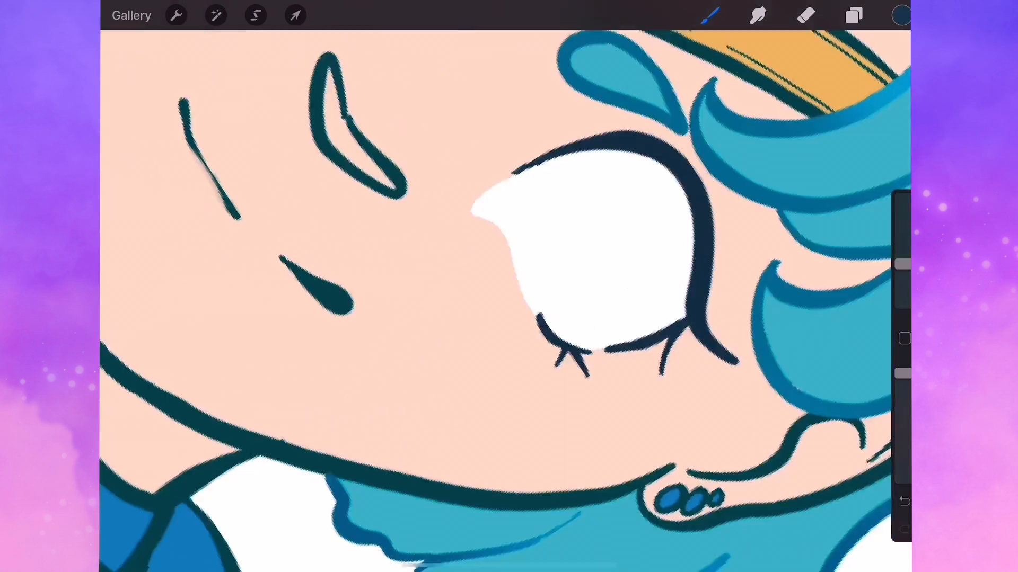
left_click(853, 14)
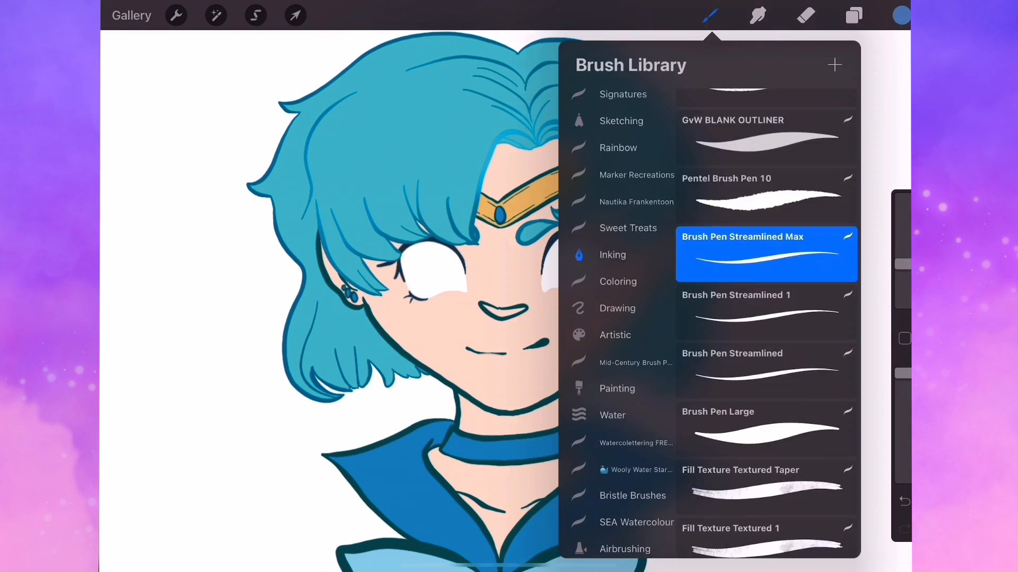
- Shade the blue hair with darker blue and soft blurred turquoise shading
left_click(709, 15)
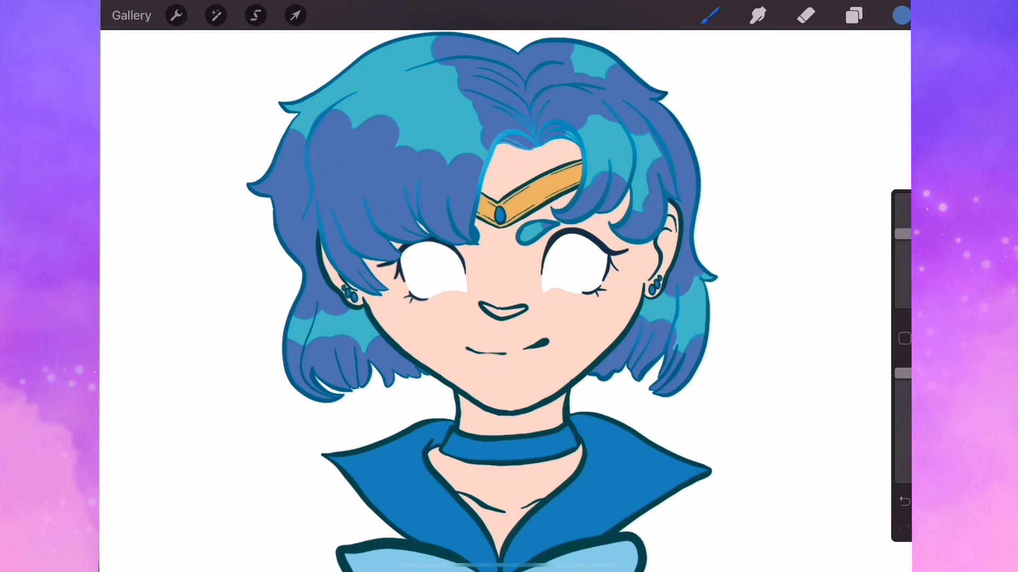
left_click(853, 15)
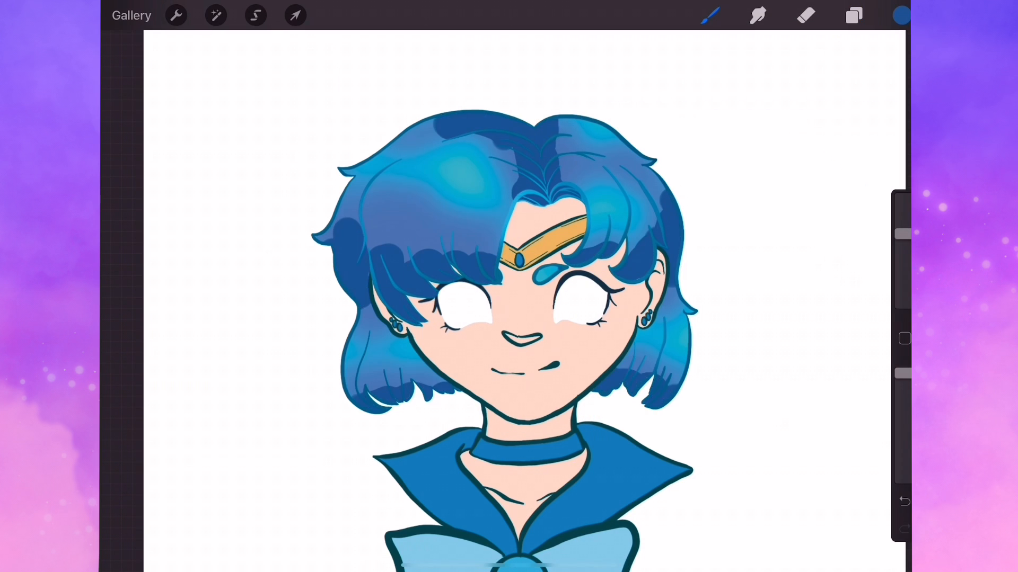
left_click(216, 14)
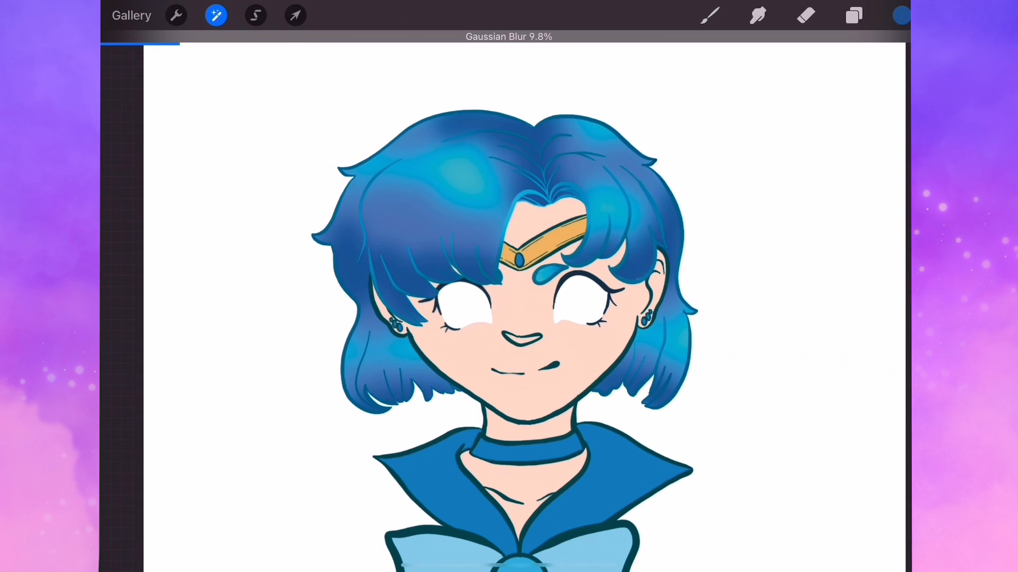
left_click(853, 15)
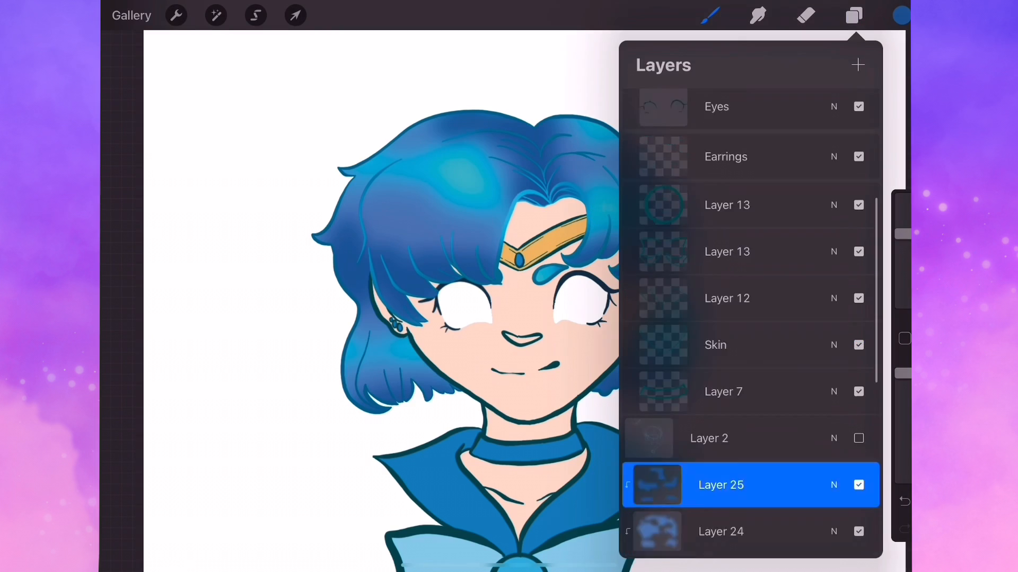
left_click(852, 15)
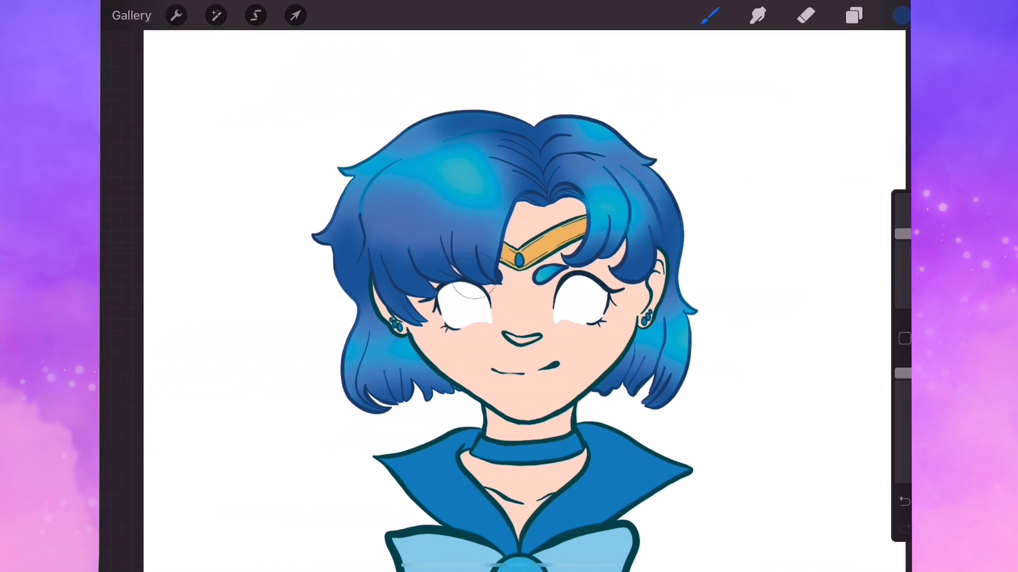
left_click(853, 15)
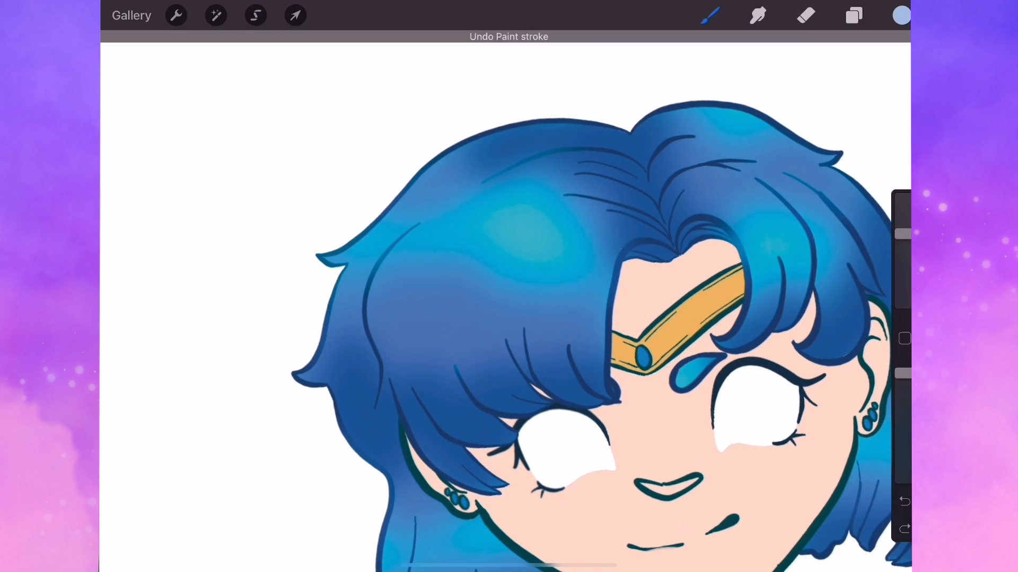
- Paint pale blue cloud-shaped highlights on the hair layer
left_click(901, 15)
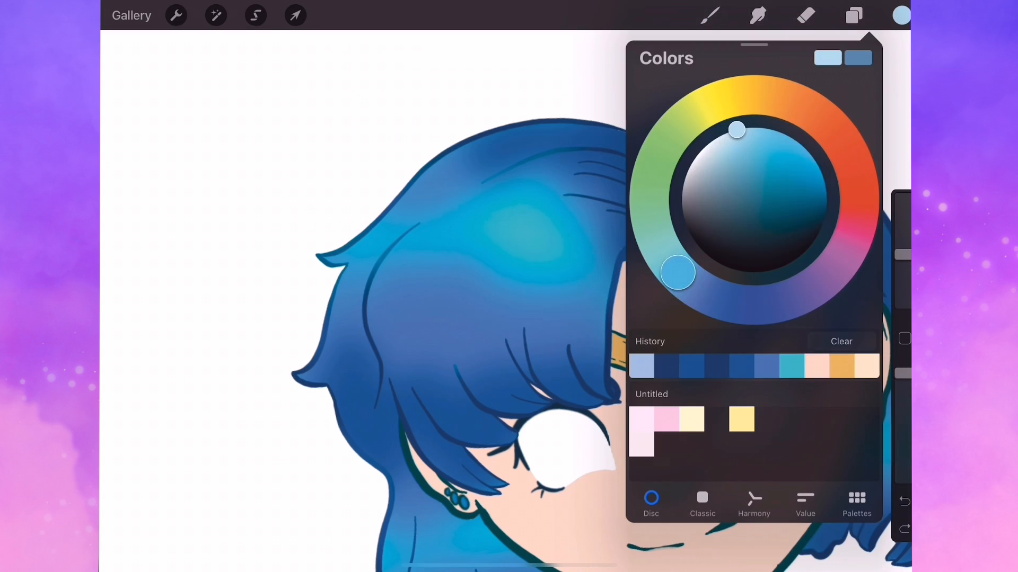
left_click(901, 15)
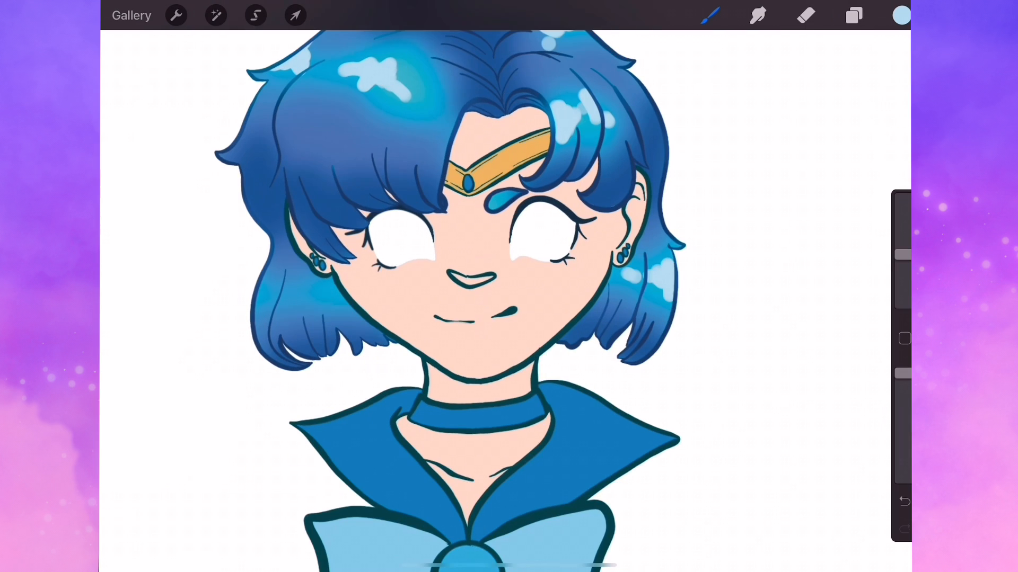
left_click(854, 15)
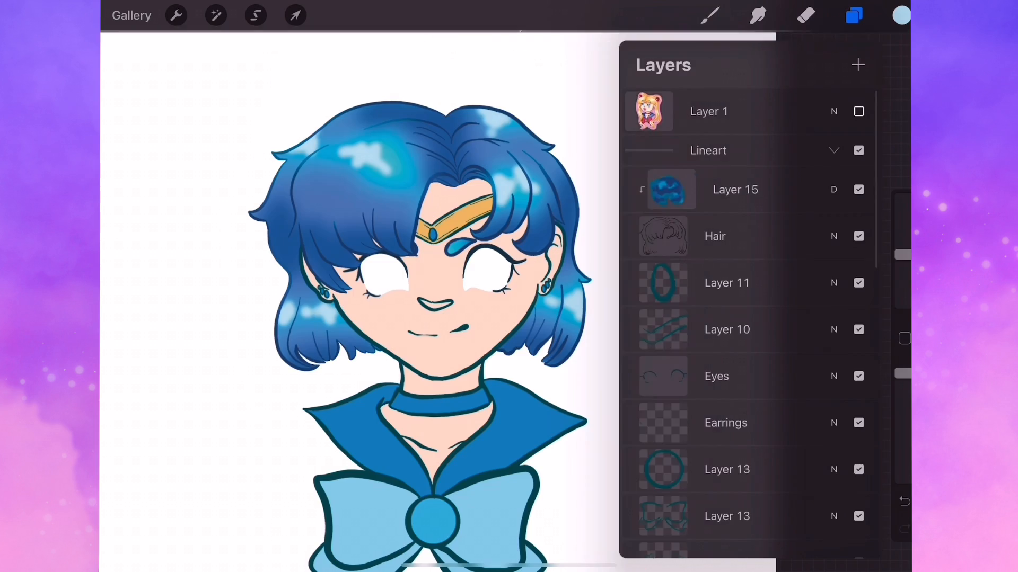
left_click(902, 16)
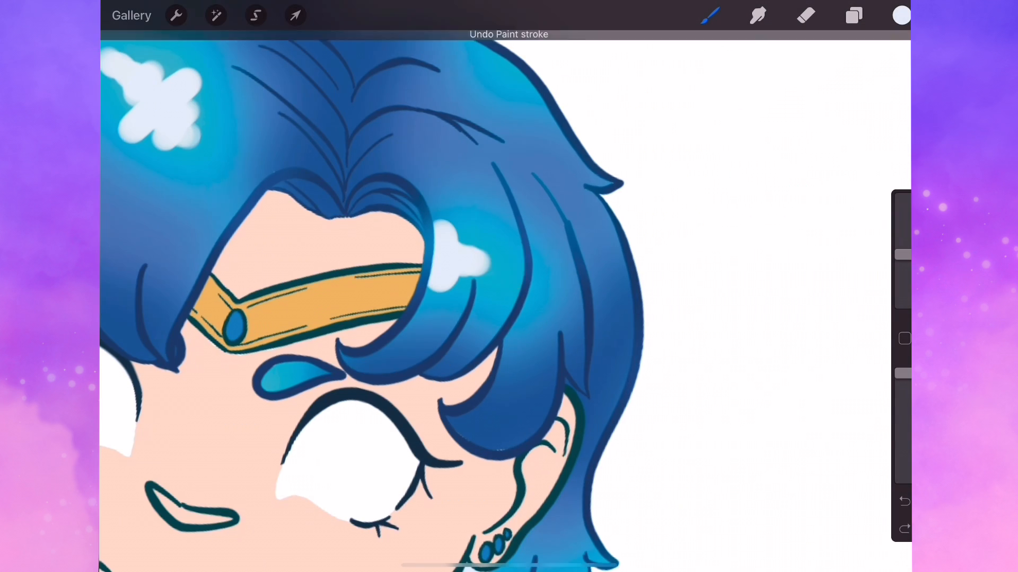
- Gaussian-blur the hair glow layer and paint white shine streaks along the strands
left_click(215, 15)
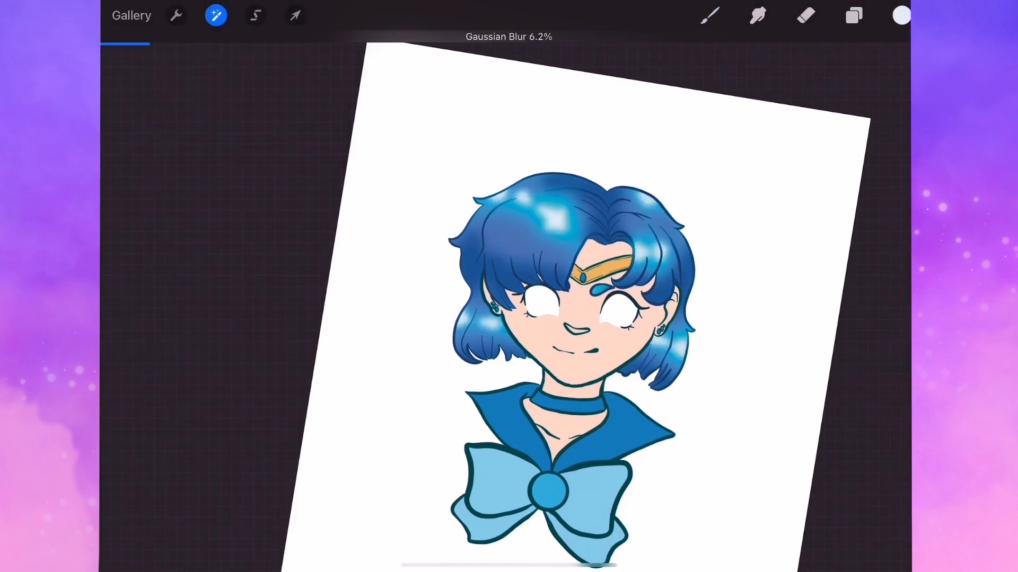
left_click(853, 15)
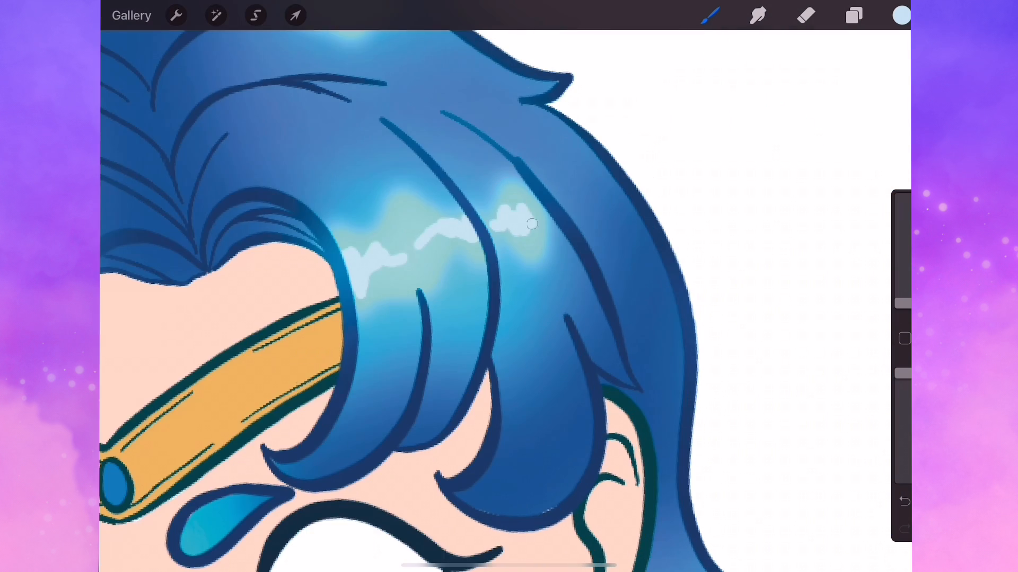
left_click(853, 14)
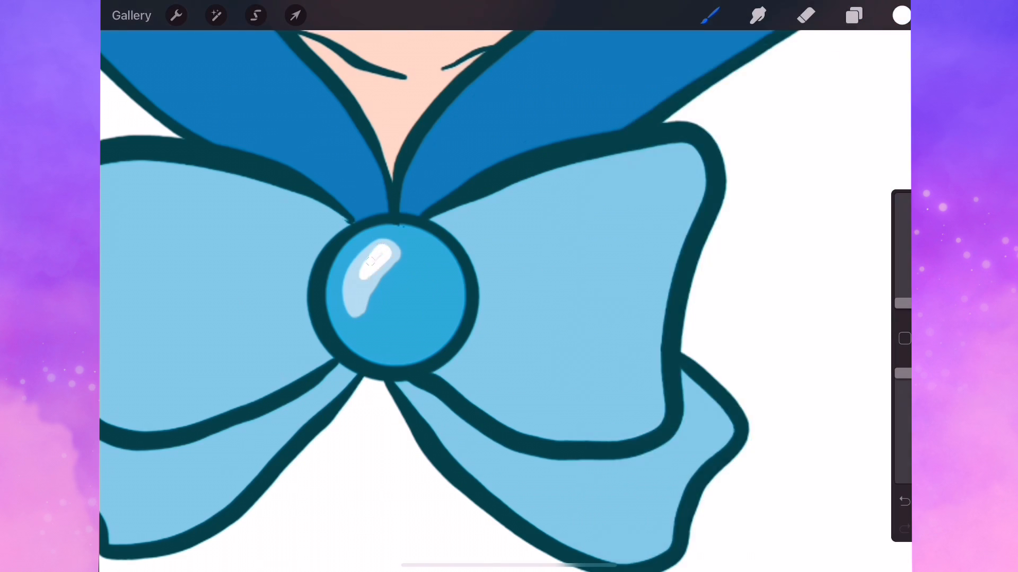
- Paint a white brooch highlight and shade its edge darker blue on a clipping-mask layer
left_click(295, 14)
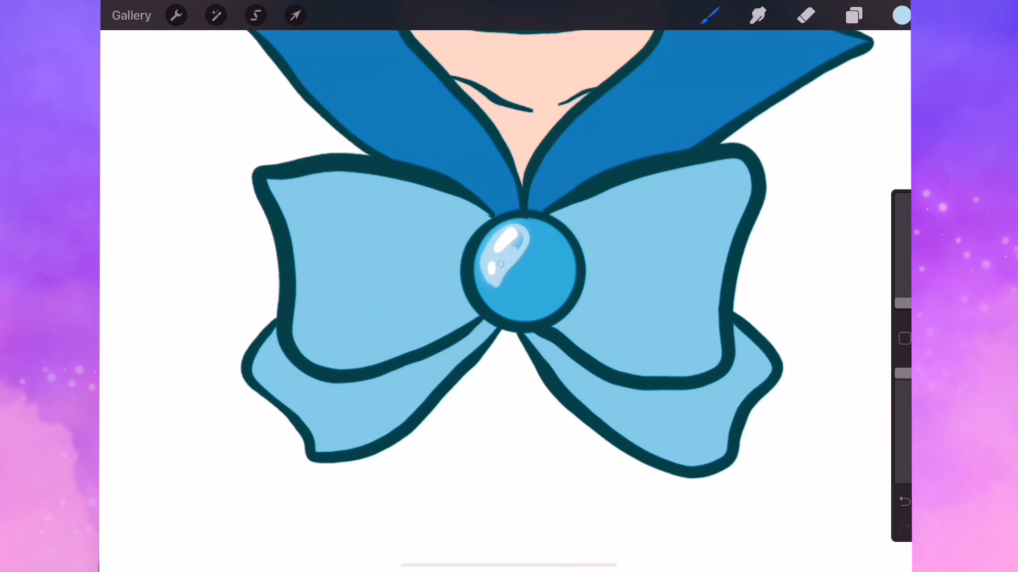
left_click(854, 14)
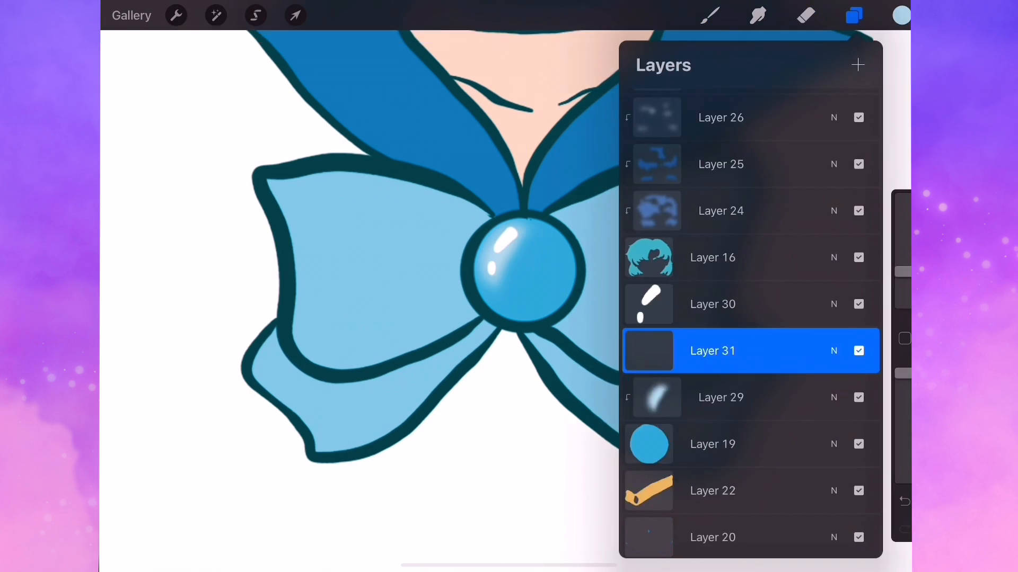
left_click(854, 15)
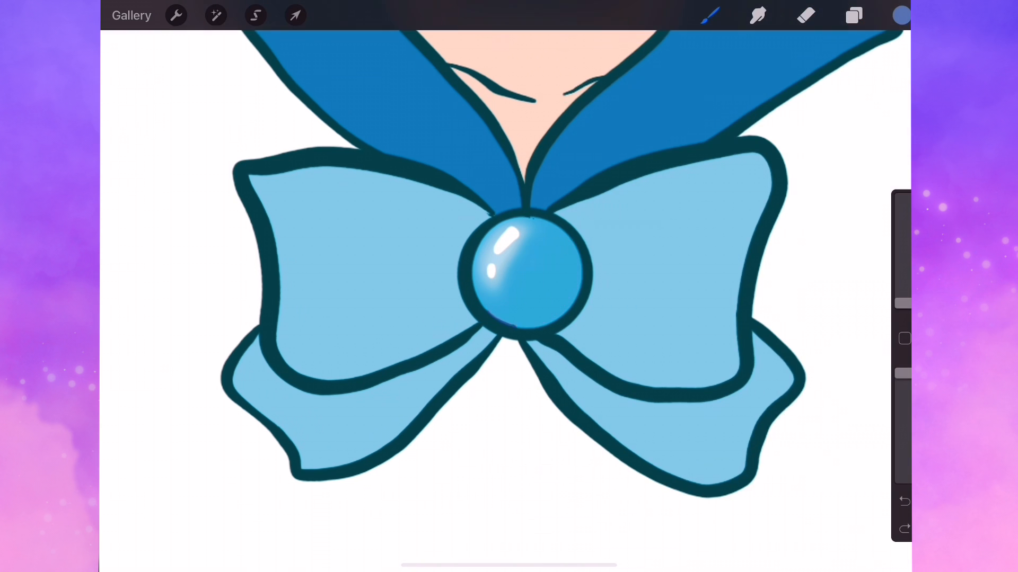
left_click(215, 15)
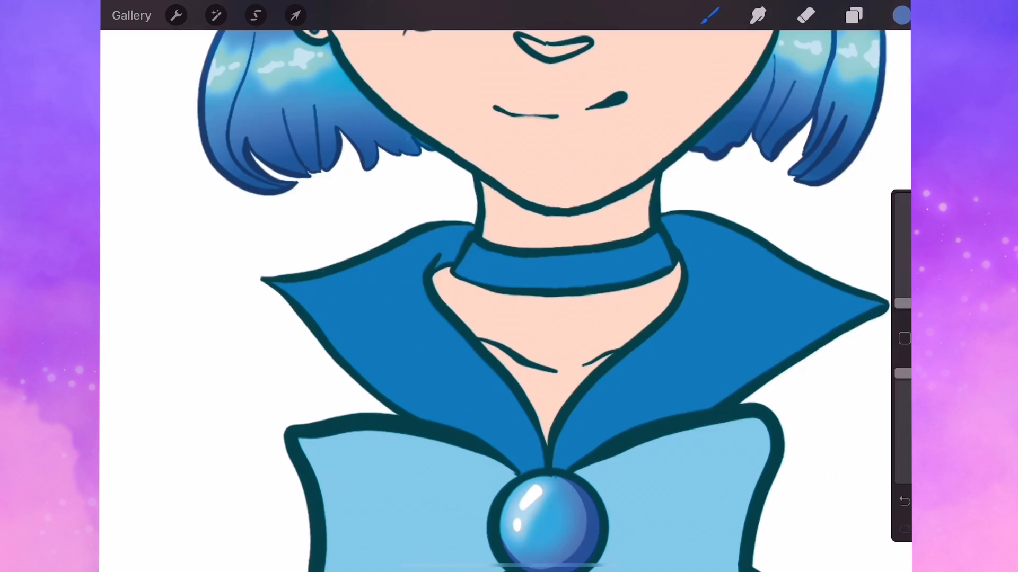
left_click(853, 15)
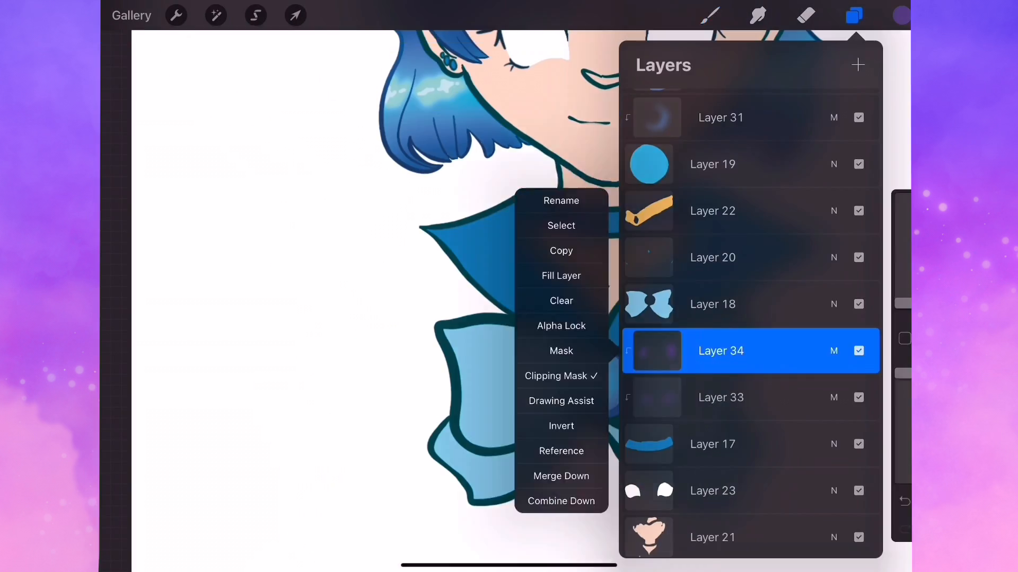
left_click(853, 15)
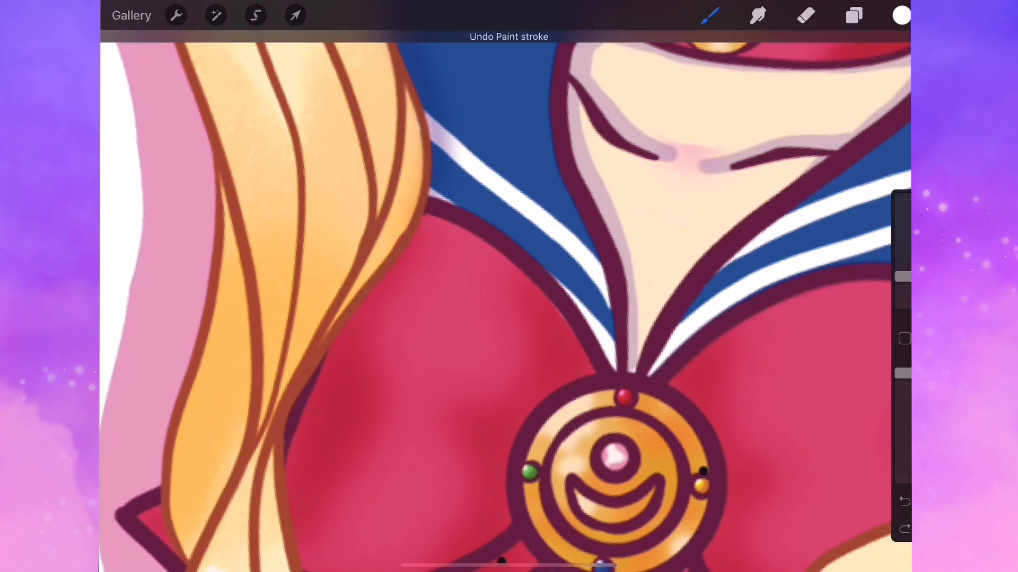
- Paint double white stripes along the collar and airbrush a dark blue gradient onto the choker
left_click(854, 15)
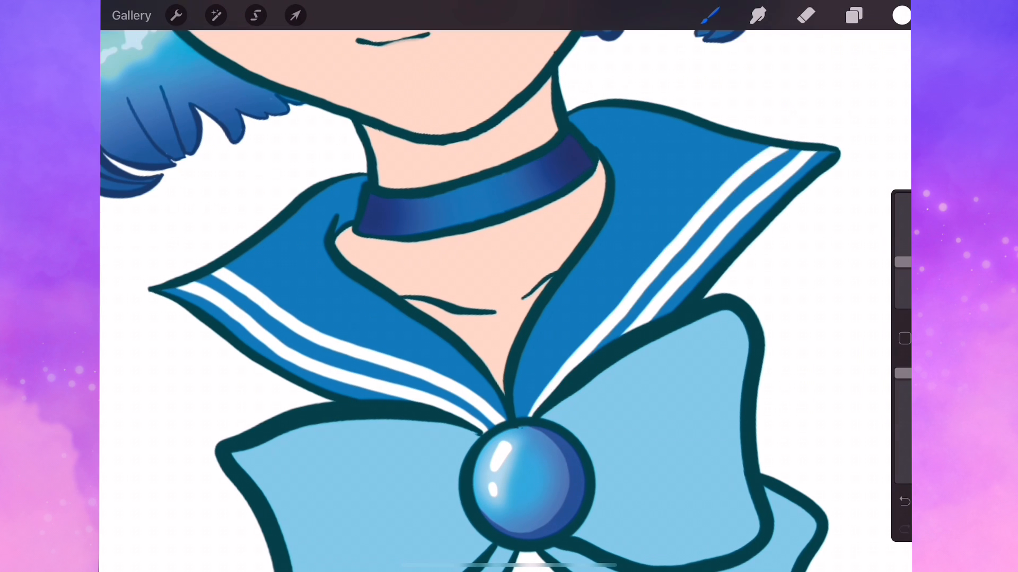
left_click(852, 15)
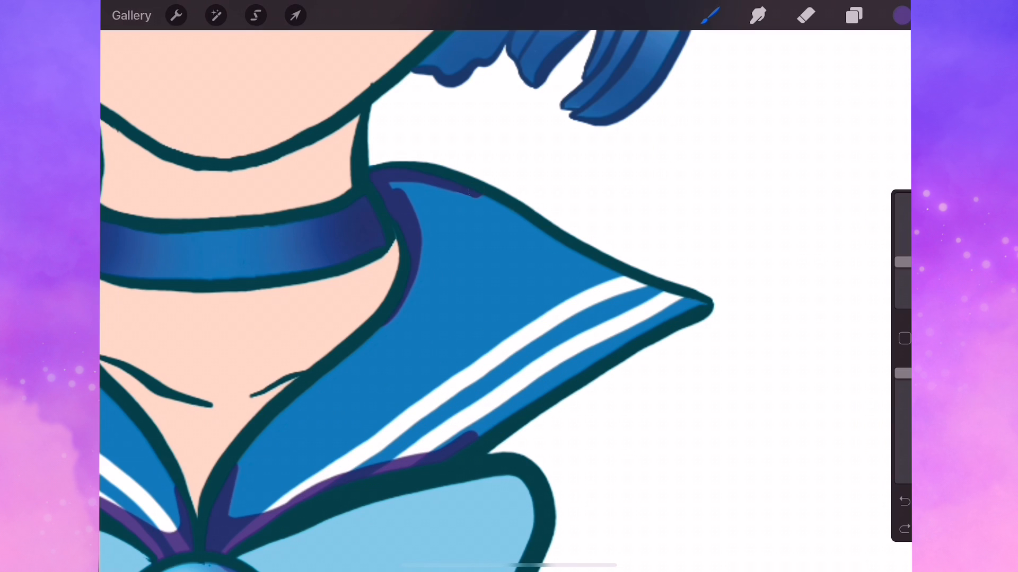
- Airbrush purple shadows on the collar and bow on clipped Multiply layers, erasing overspill
left_click(853, 14)
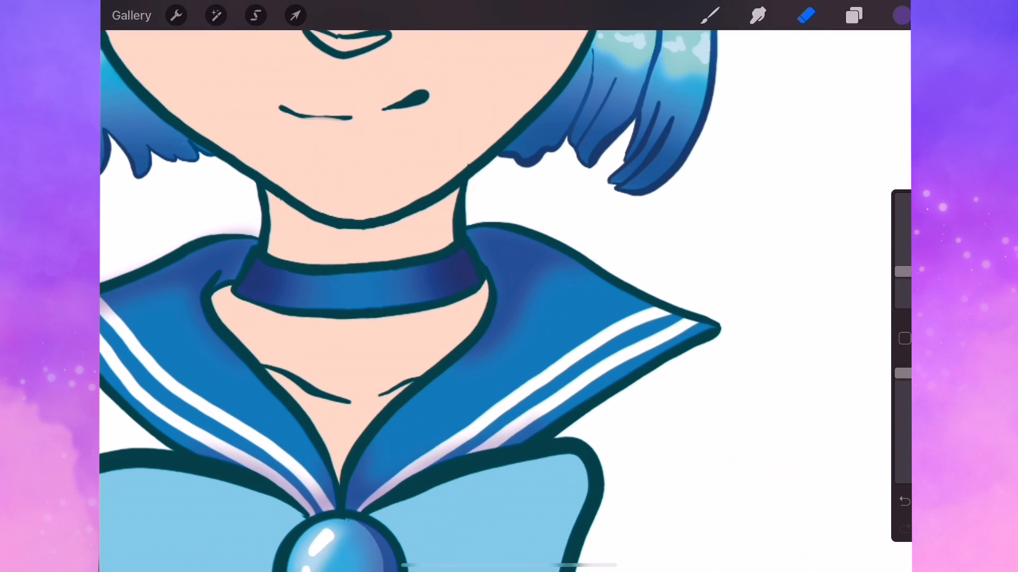
left_click(853, 15)
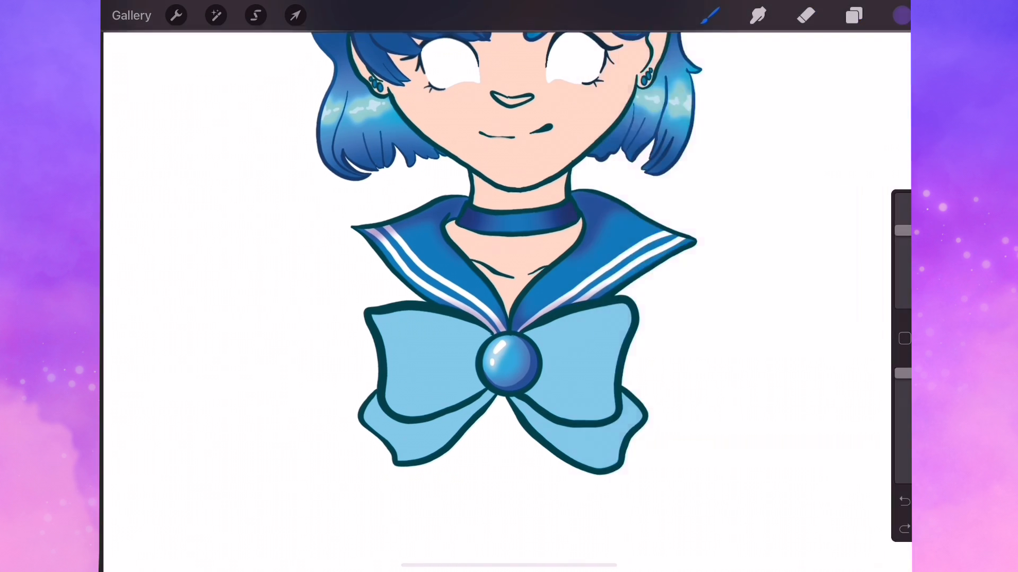
left_click_drag(390, 338, 441, 390)
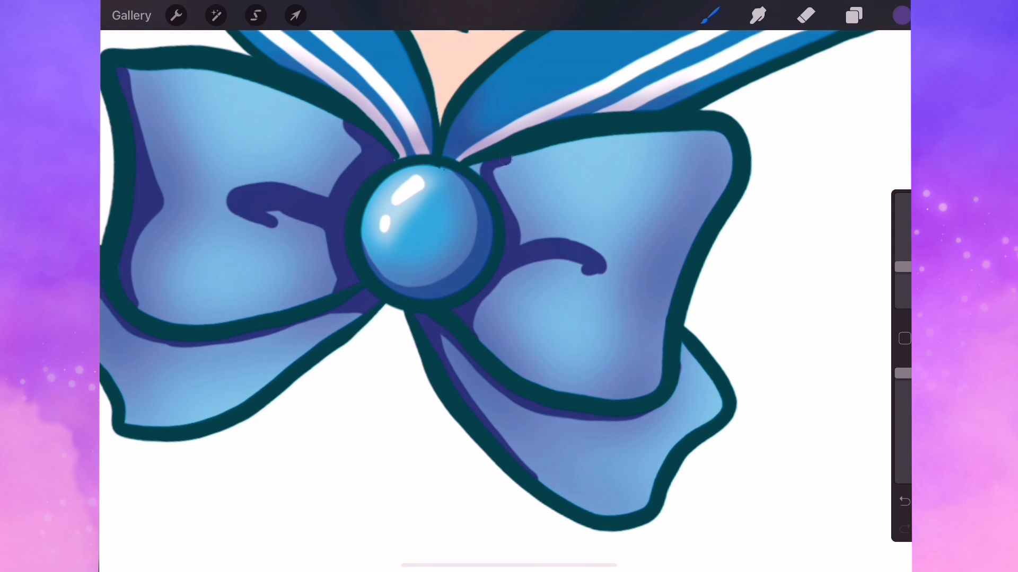
left_click(853, 15)
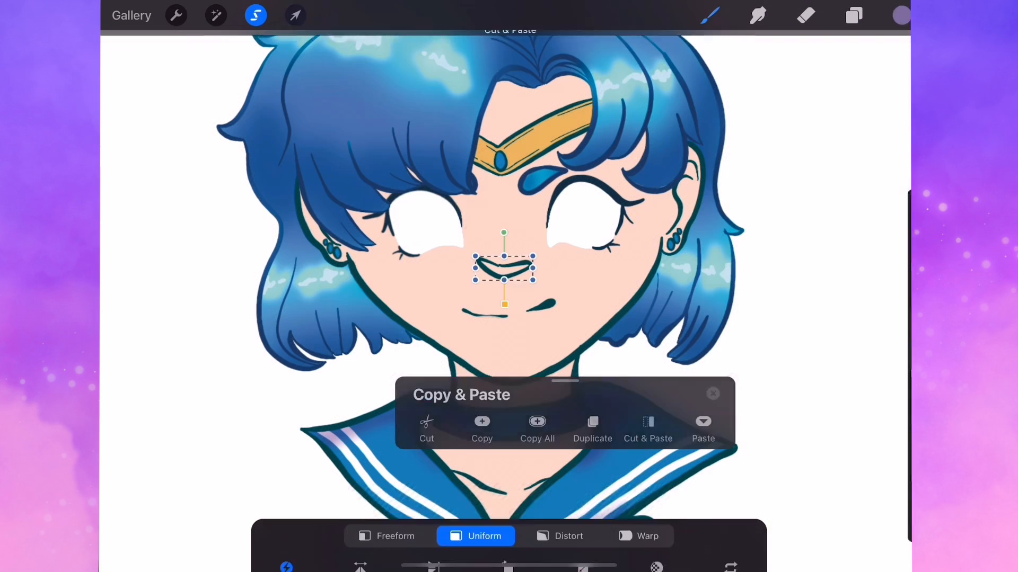
- Shade the gold tiara band orange and recolor the nose line pink using Alpha Lock
left_click(853, 14)
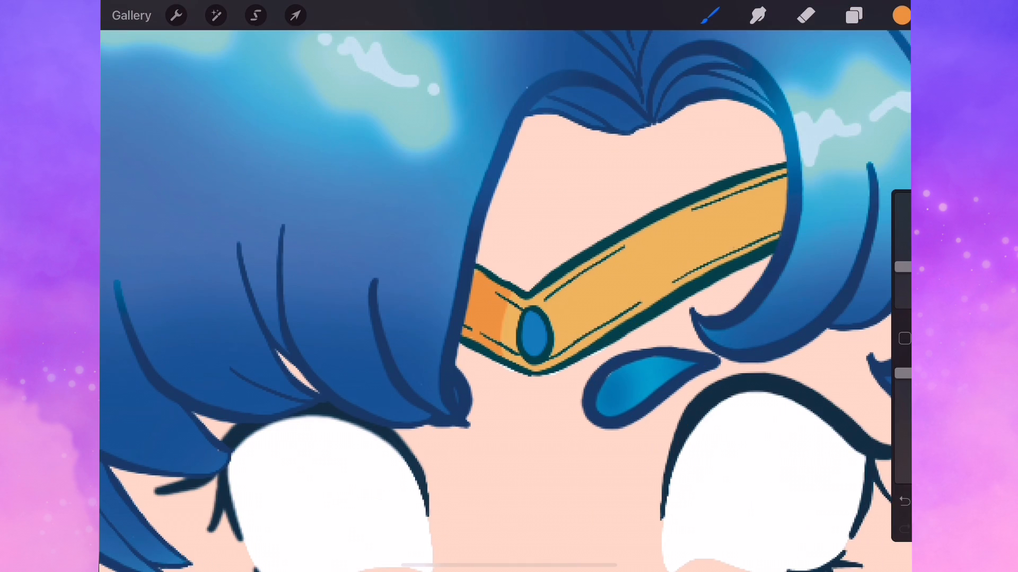
left_click(215, 15)
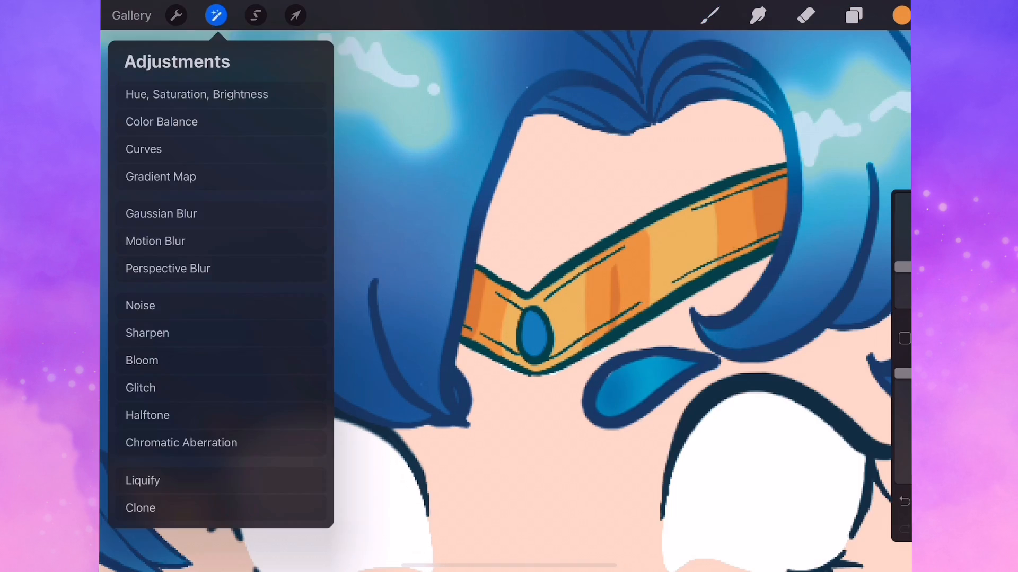
left_click(853, 14)
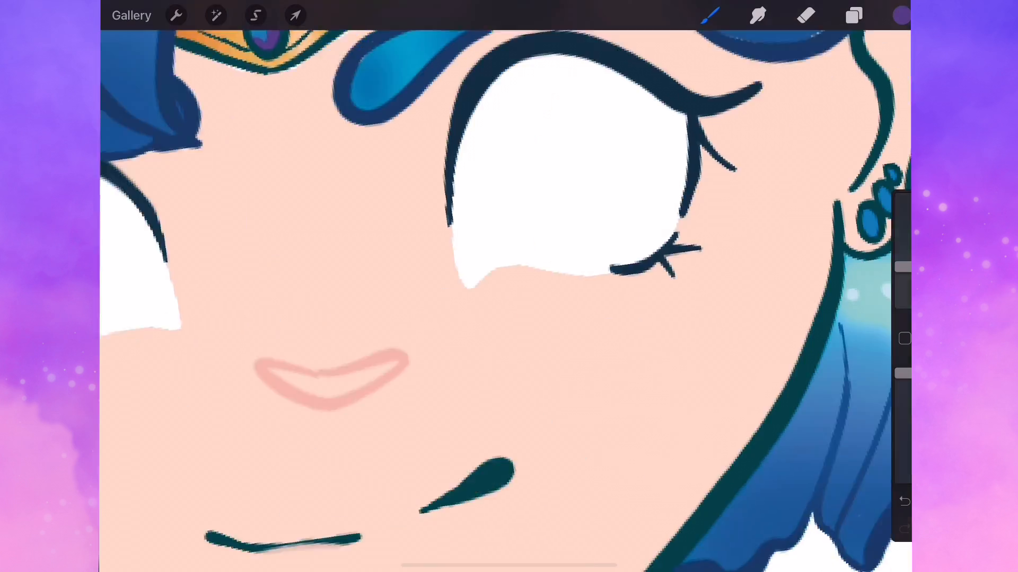
- Paint purple shadows under the fringe and along the jaw, pink on the nose, and cheek blush
left_click(853, 15)
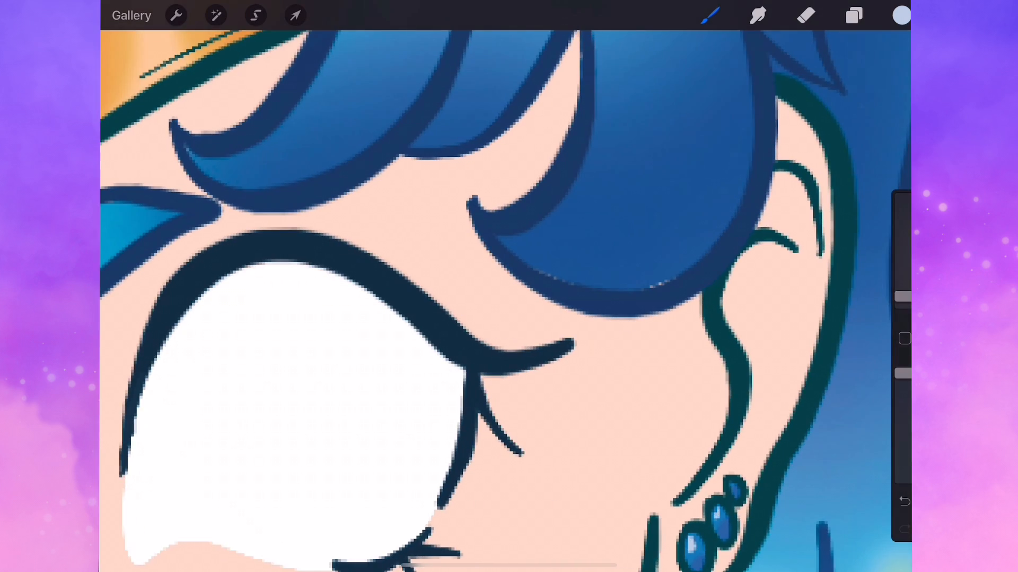
left_click(853, 14)
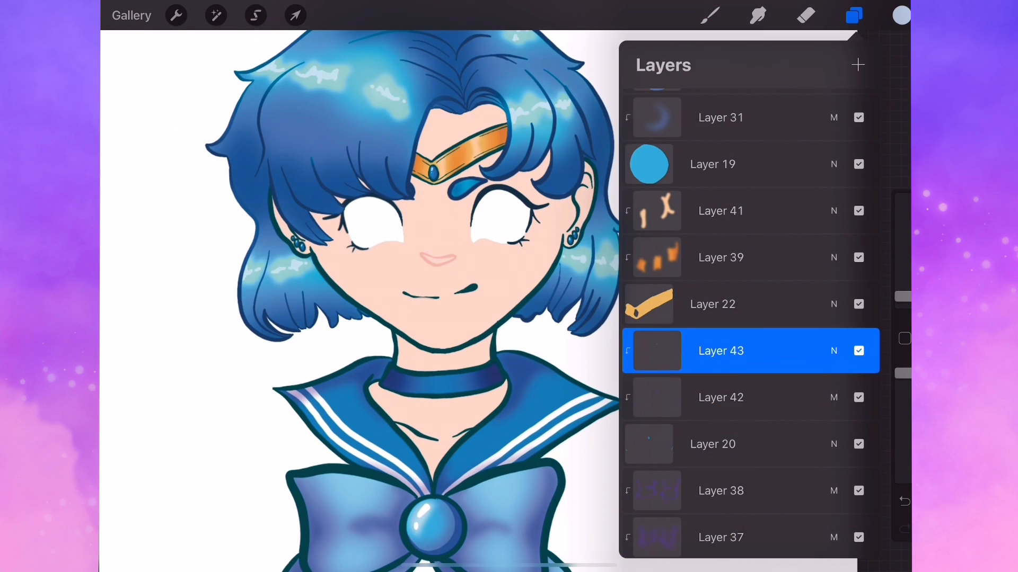
scroll("down", 3)
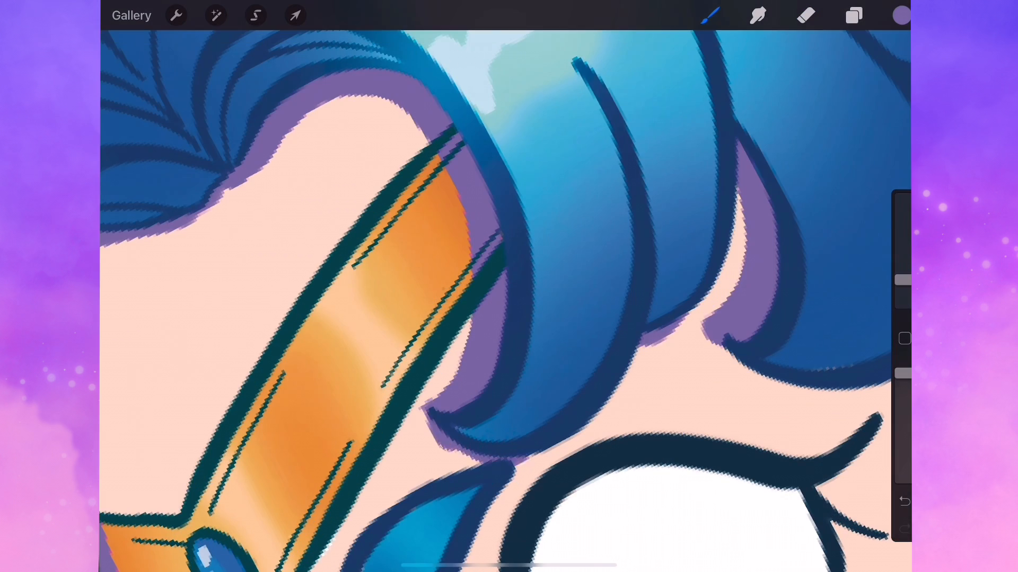
left_click(853, 15)
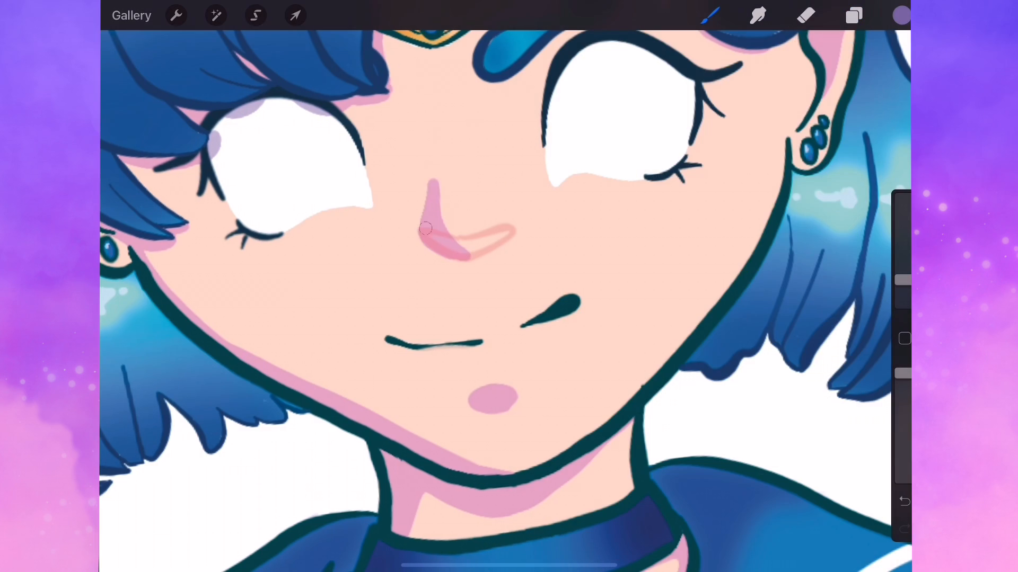
left_click(901, 16)
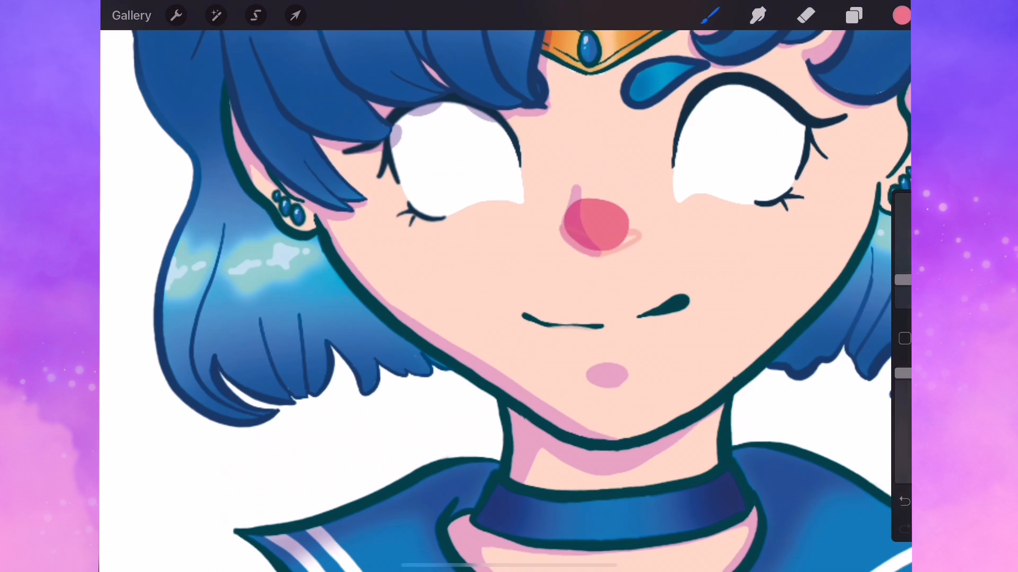
left_click(853, 15)
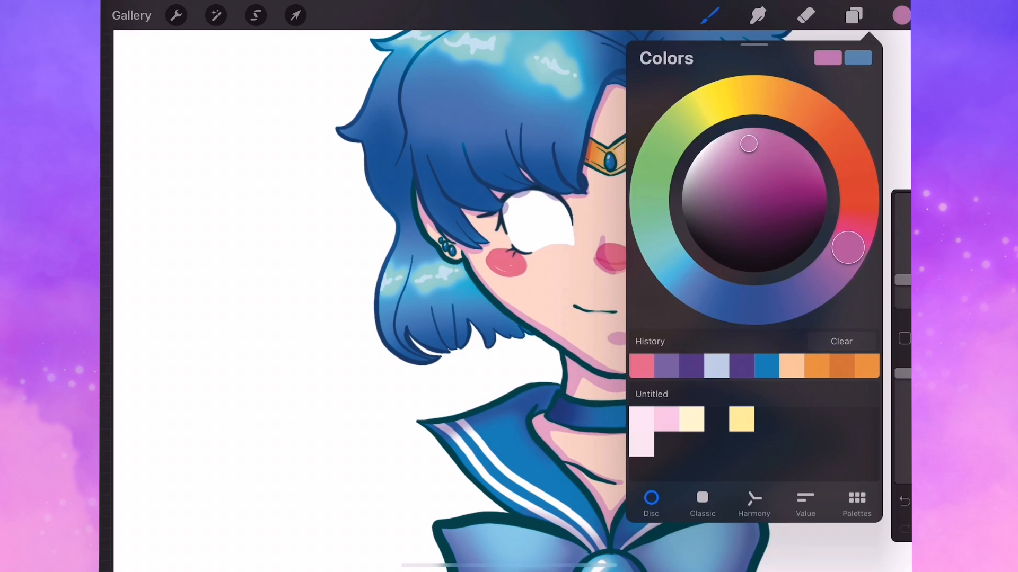
- Lower the blush layer's opacity and Gaussian-blur the cheek and nose pink
left_click(853, 15)
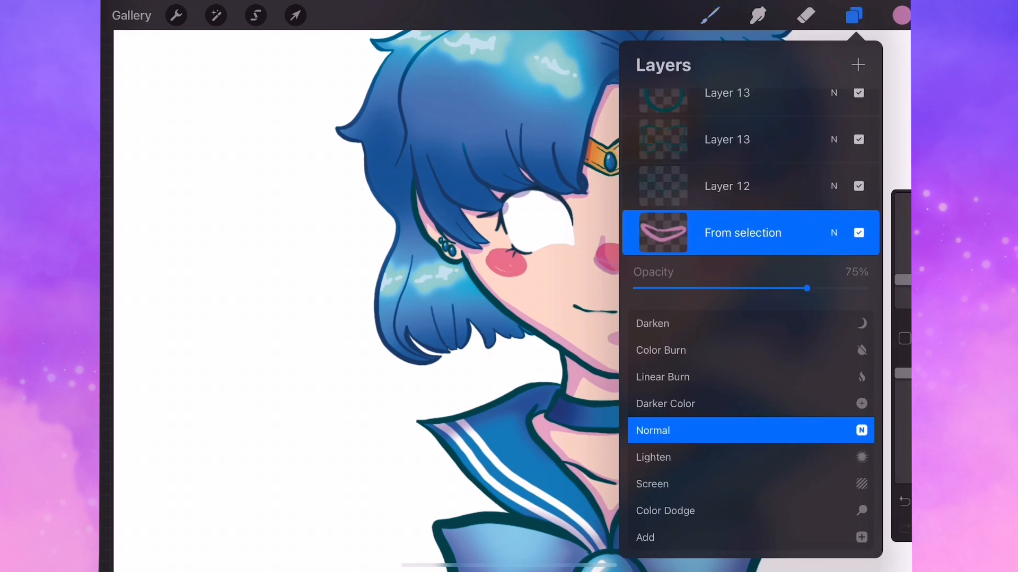
left_click(215, 15)
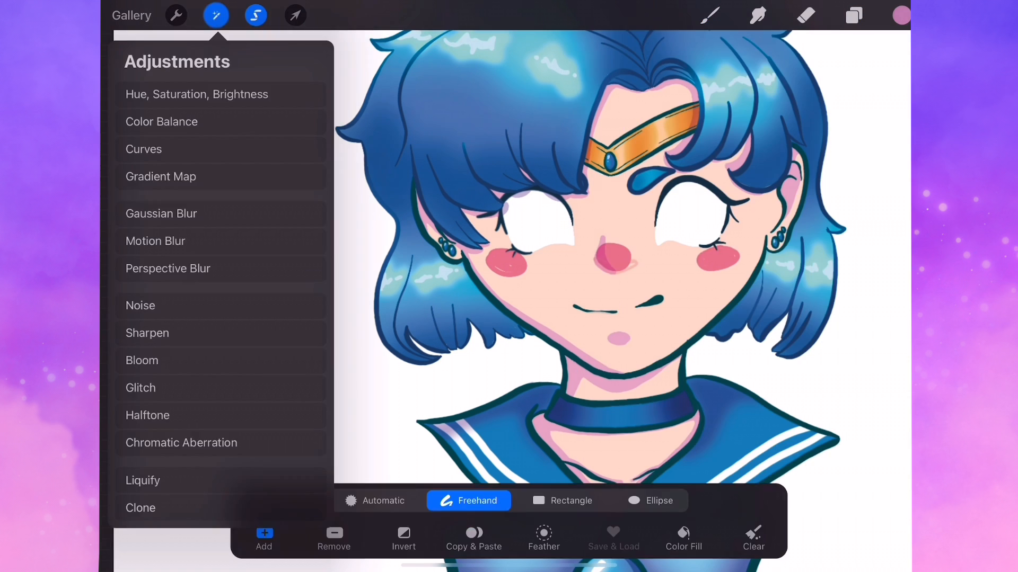
left_click(852, 15)
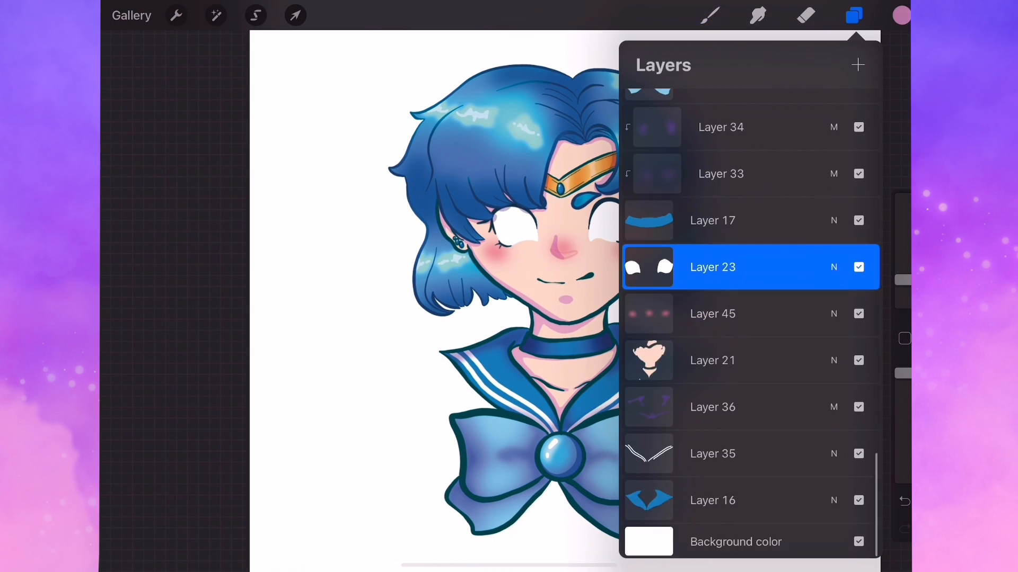
left_click(901, 15)
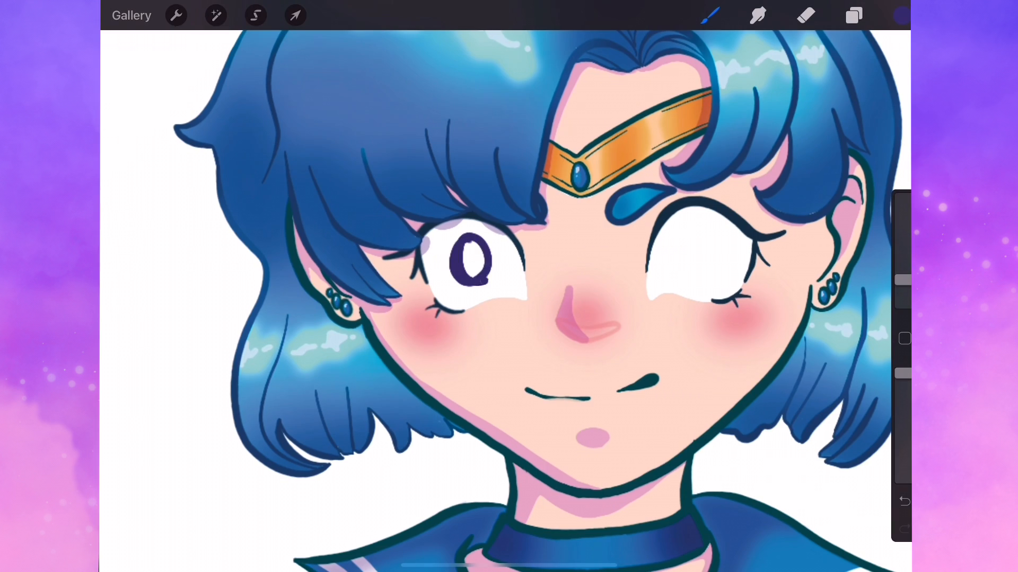
- Brush grey-blue irises and dark purple pupils into both eyes, shaded with deeper blue
left_click(295, 15)
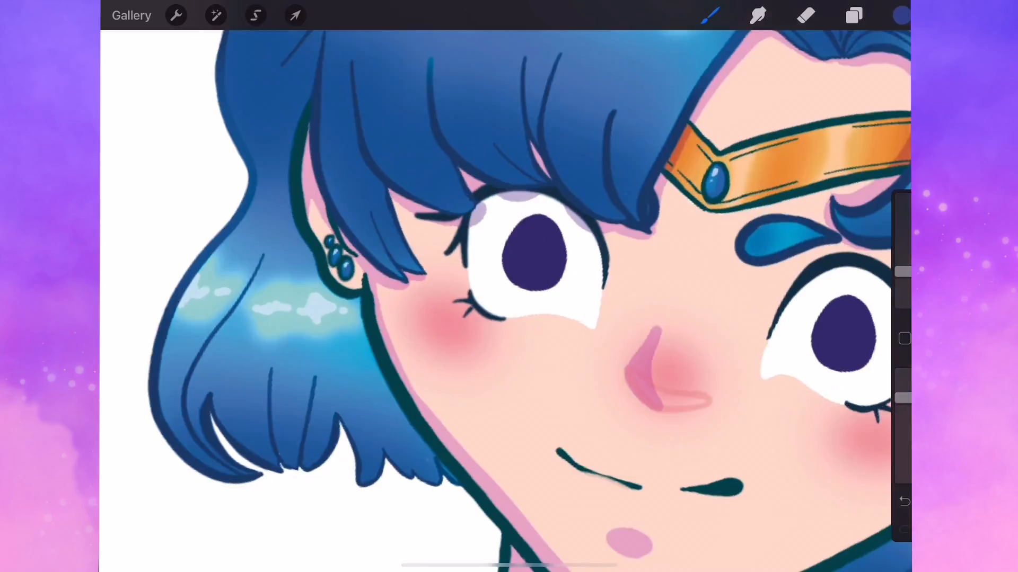
left_click(853, 15)
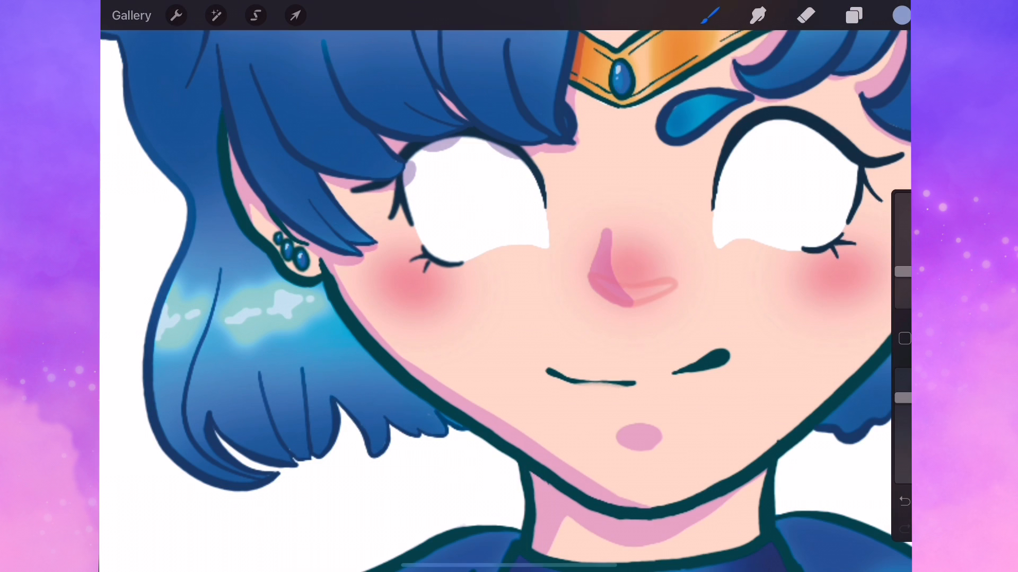
left_click(852, 15)
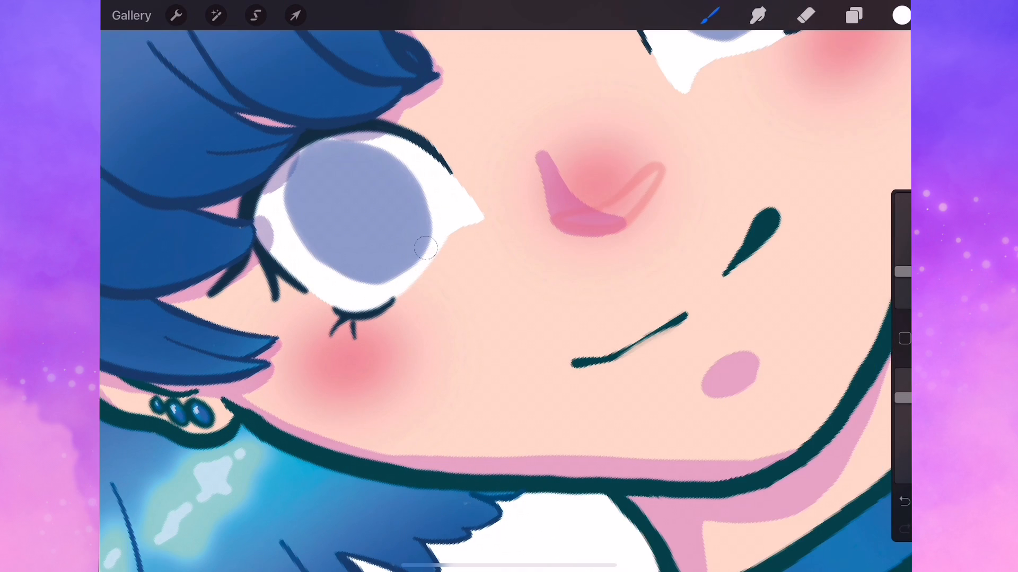
left_click(853, 14)
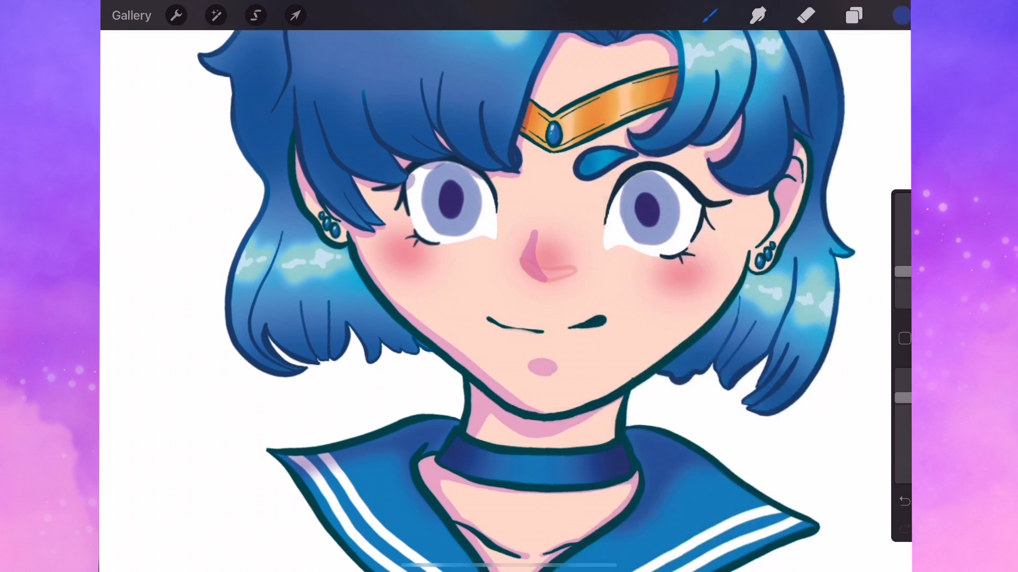
left_click(901, 15)
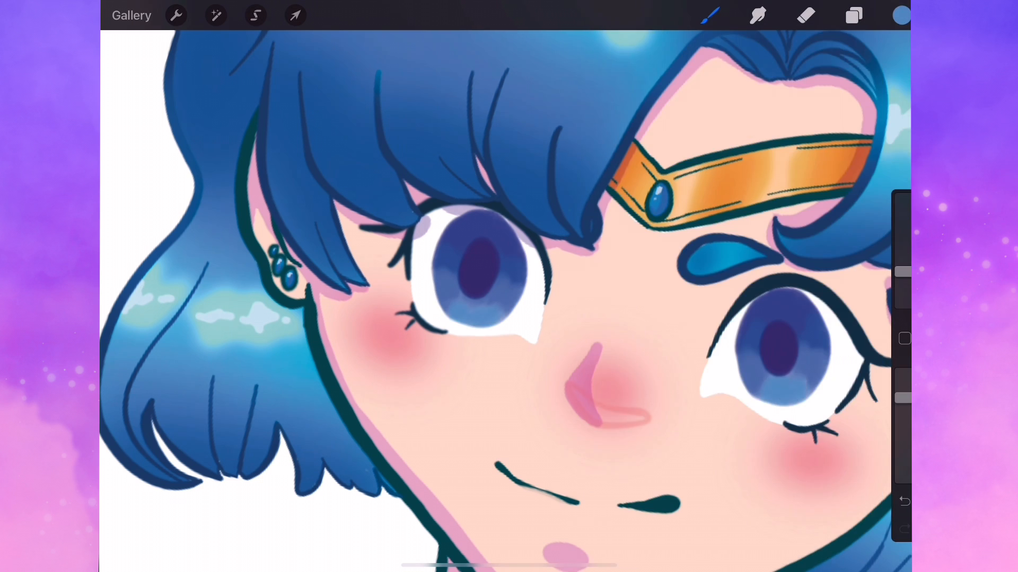
left_click(216, 15)
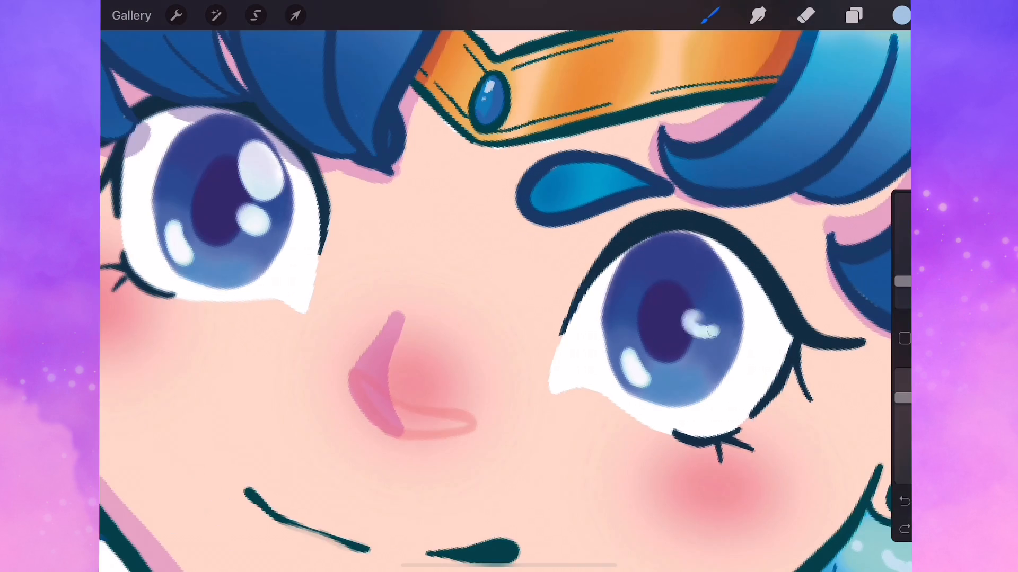
- Dab round white highlights onto both irises, check the layer list, and pick light blue
left_click(853, 15)
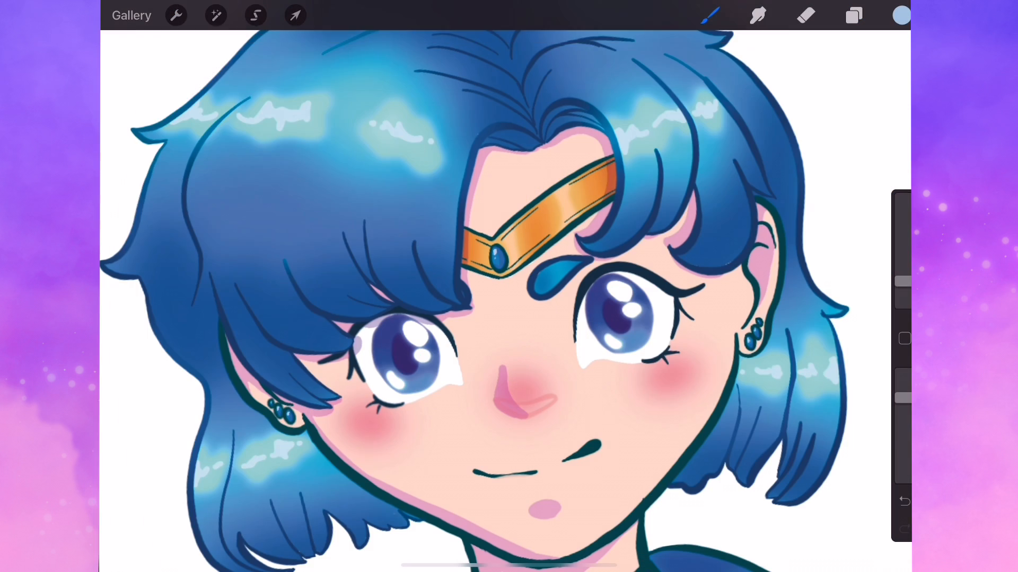
left_click(852, 15)
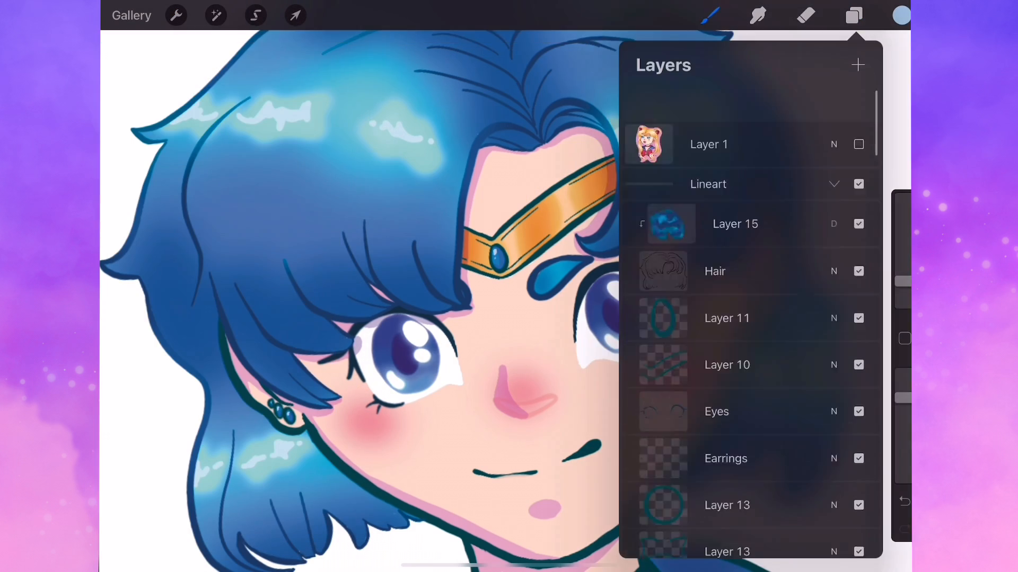
left_click(853, 14)
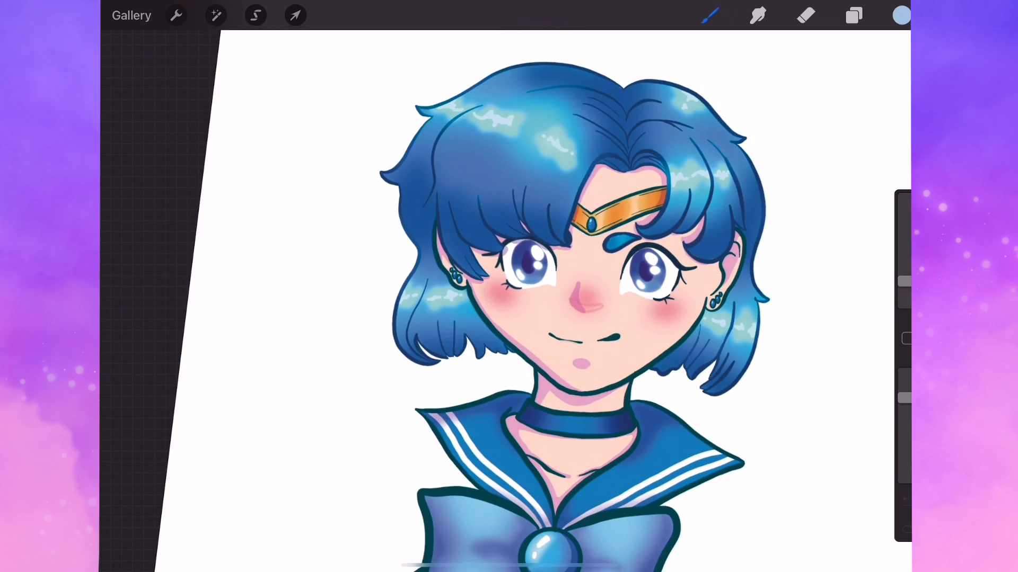
left_click(901, 15)
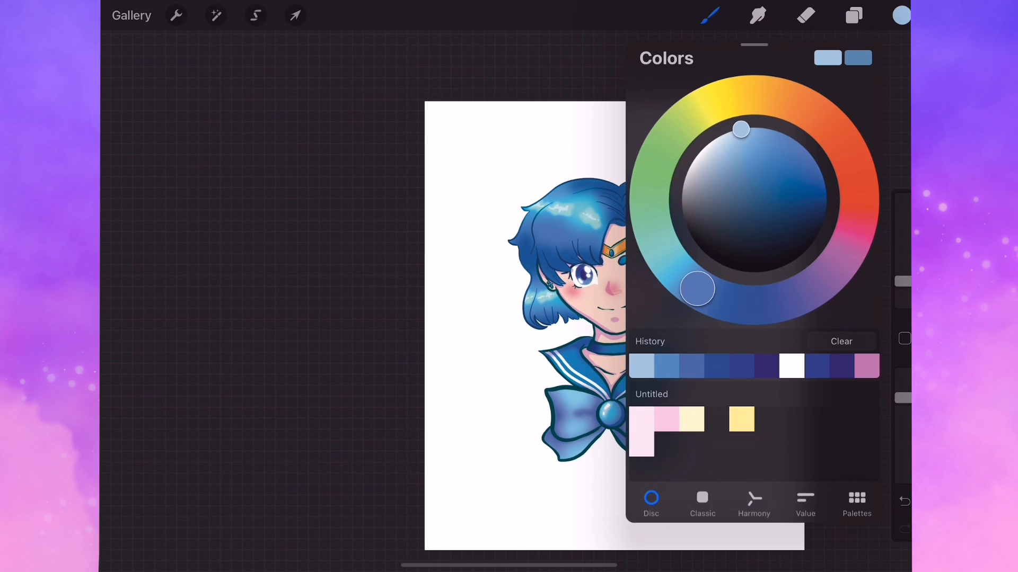
- Brush and fill a light-blue border around the bust, then trace a black outline
left_click(901, 15)
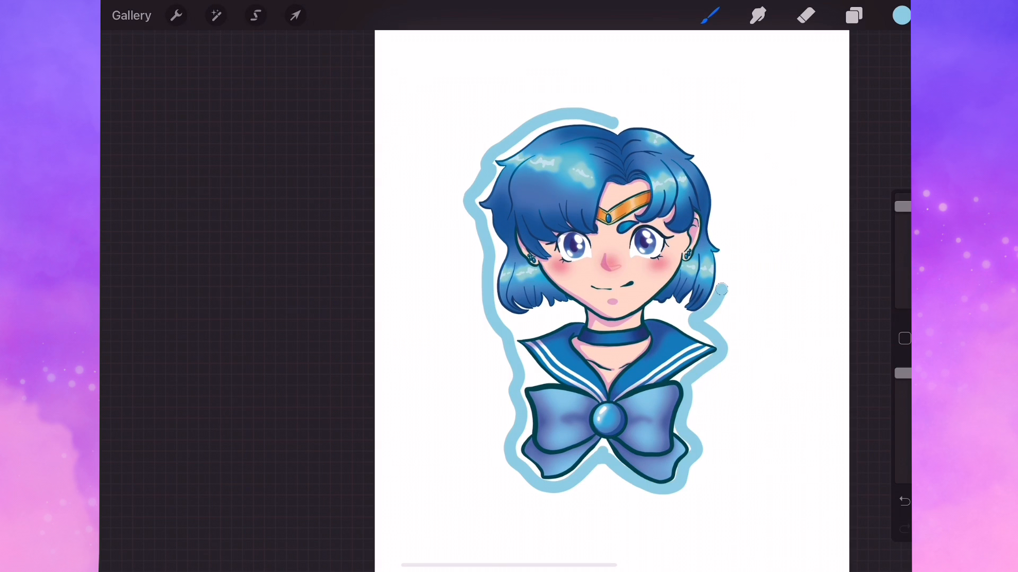
left_click(853, 15)
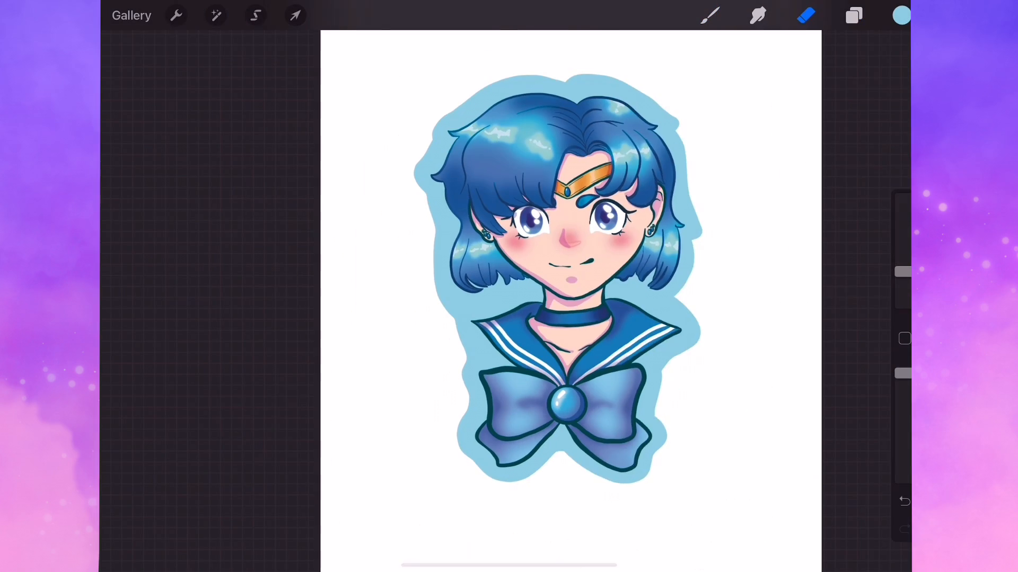
left_click(853, 14)
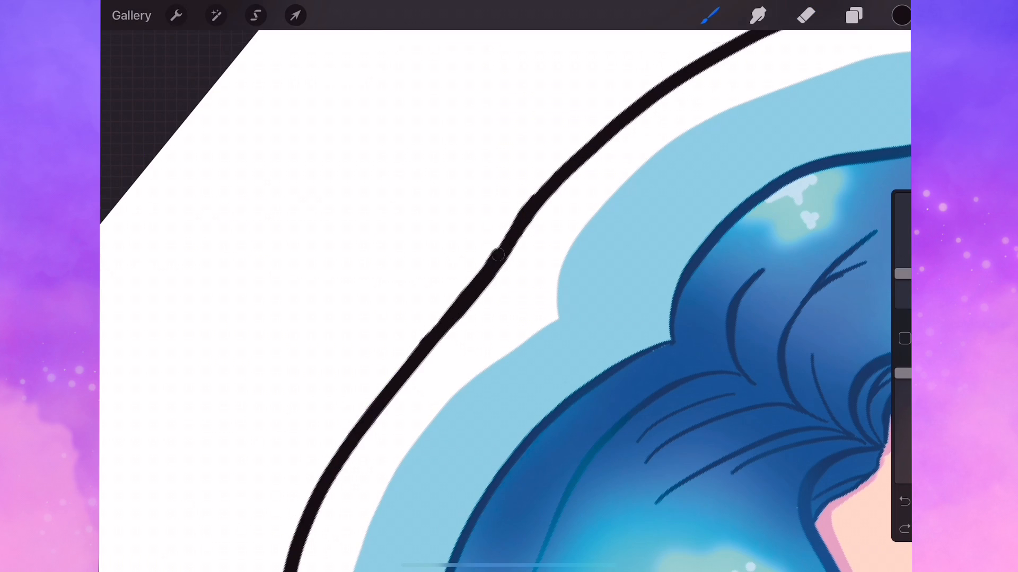
left_click(901, 14)
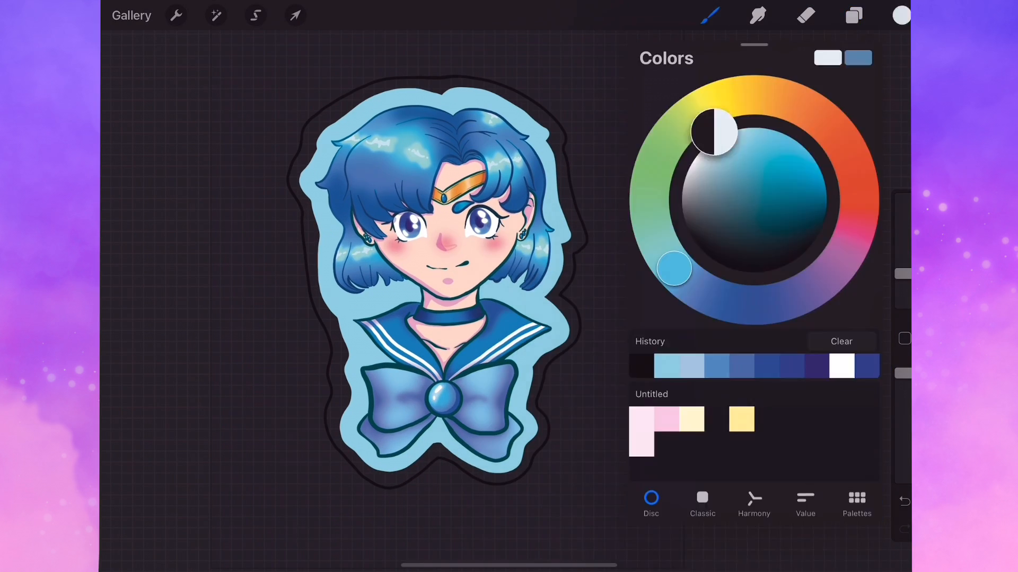